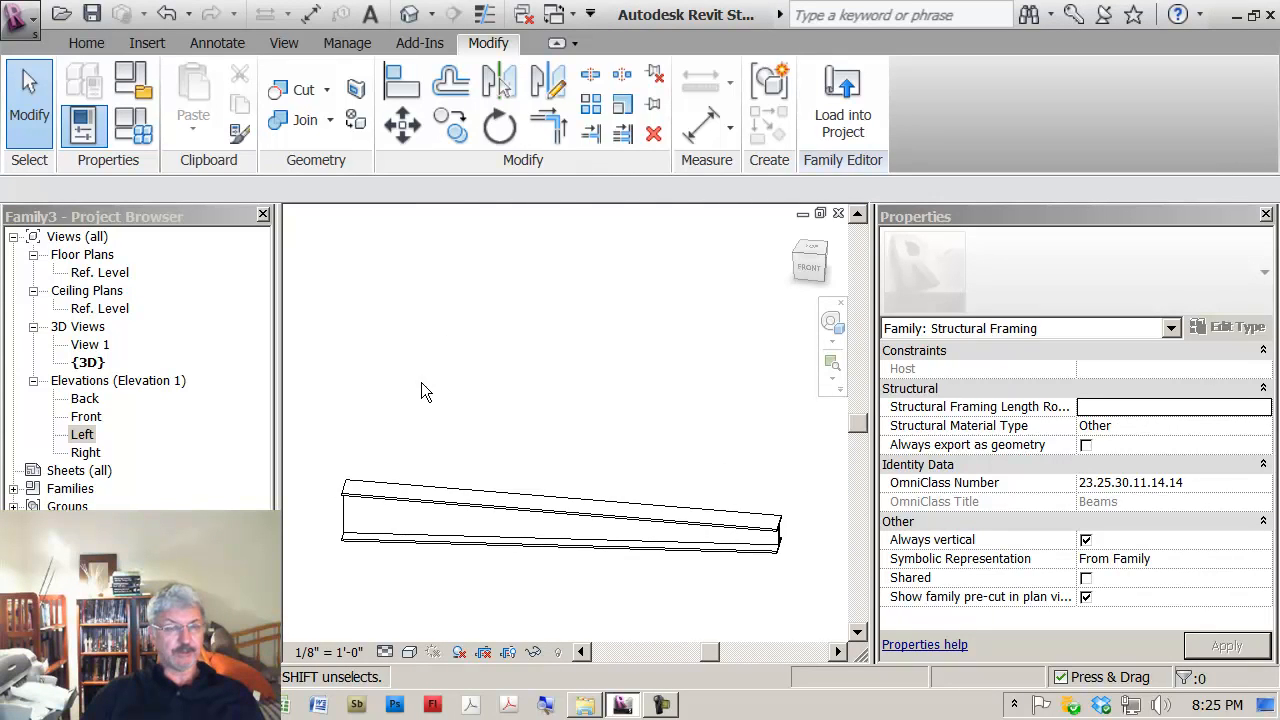
pyautogui.moveTo(213, 302)
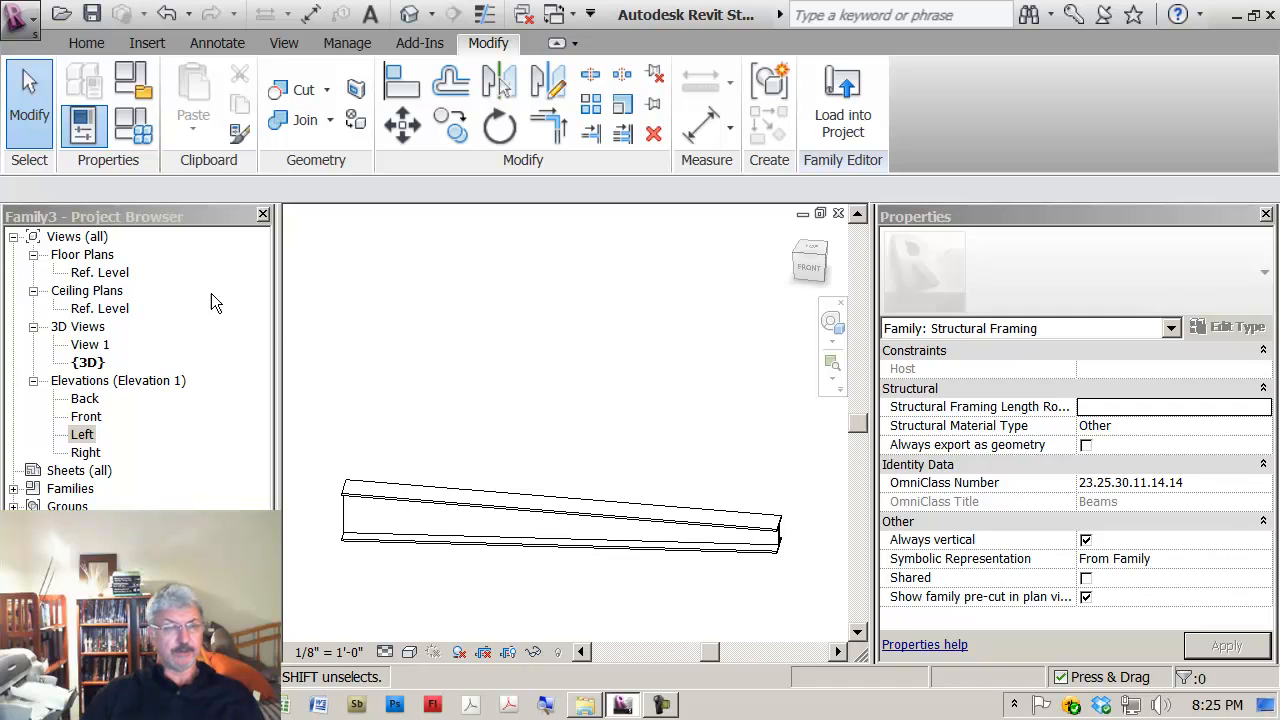
# - Open the family's {3D} view and select the tapered beam blend
pyautogui.doubleClick(103, 272)
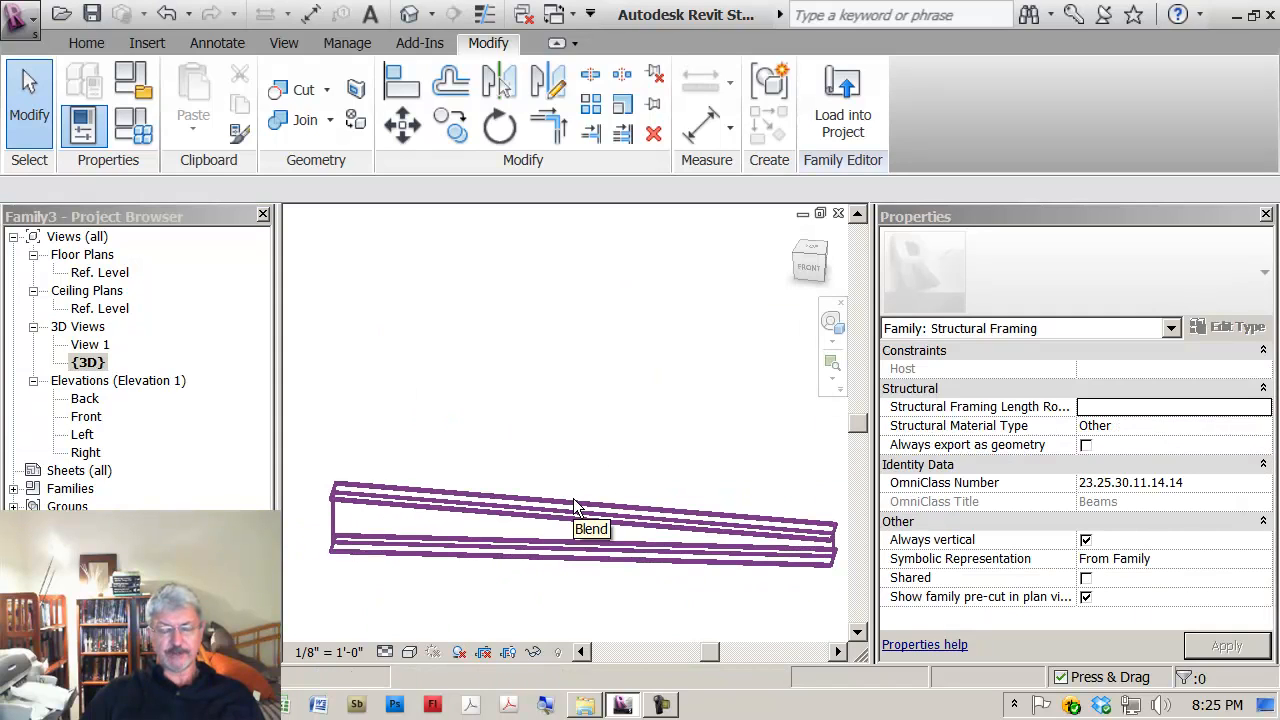
pyautogui.click(580, 520)
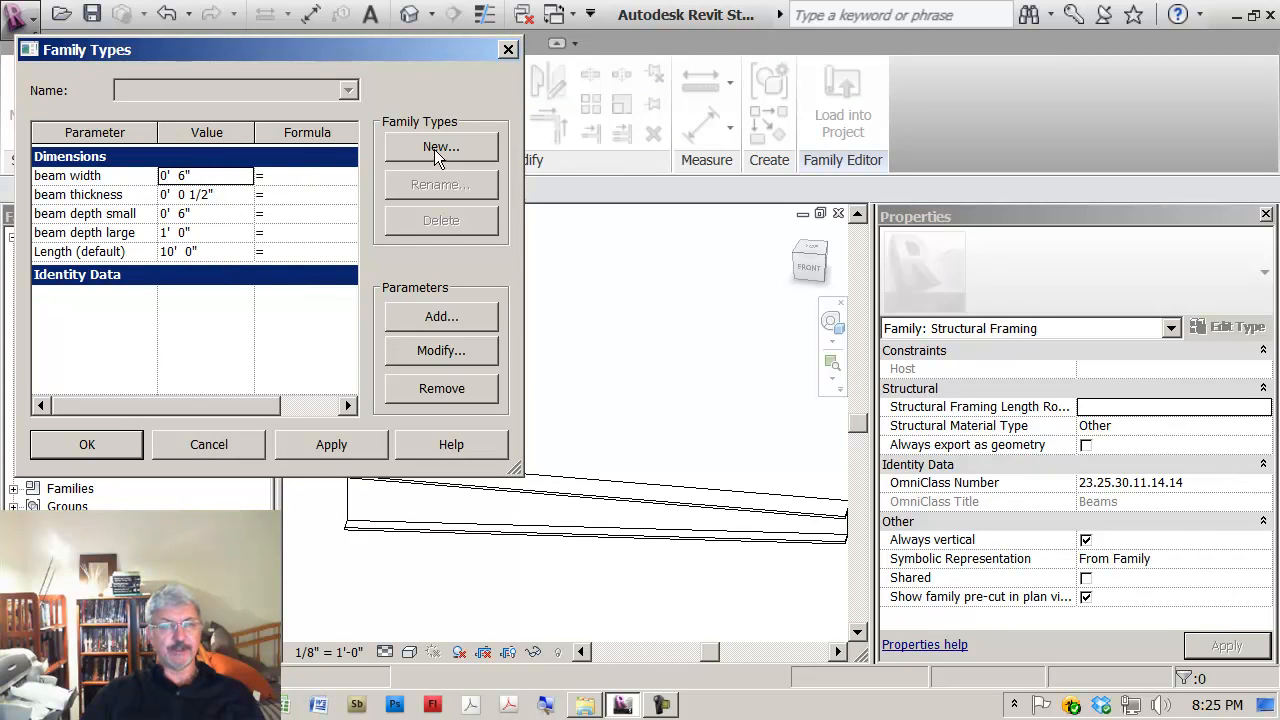
pyautogui.moveTo(672, 513)
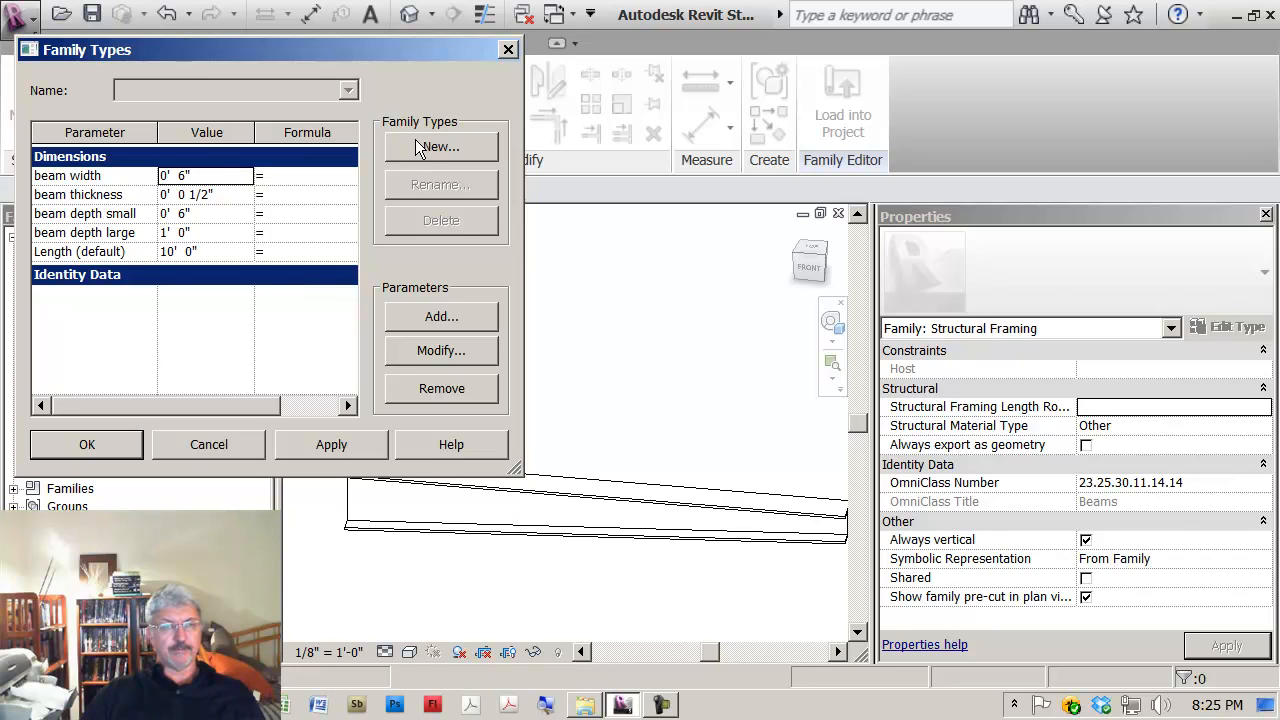
# - Add a beam type named 12" to 6" and begin naming a second type 9" to 6"
pyautogui.click(440, 147)
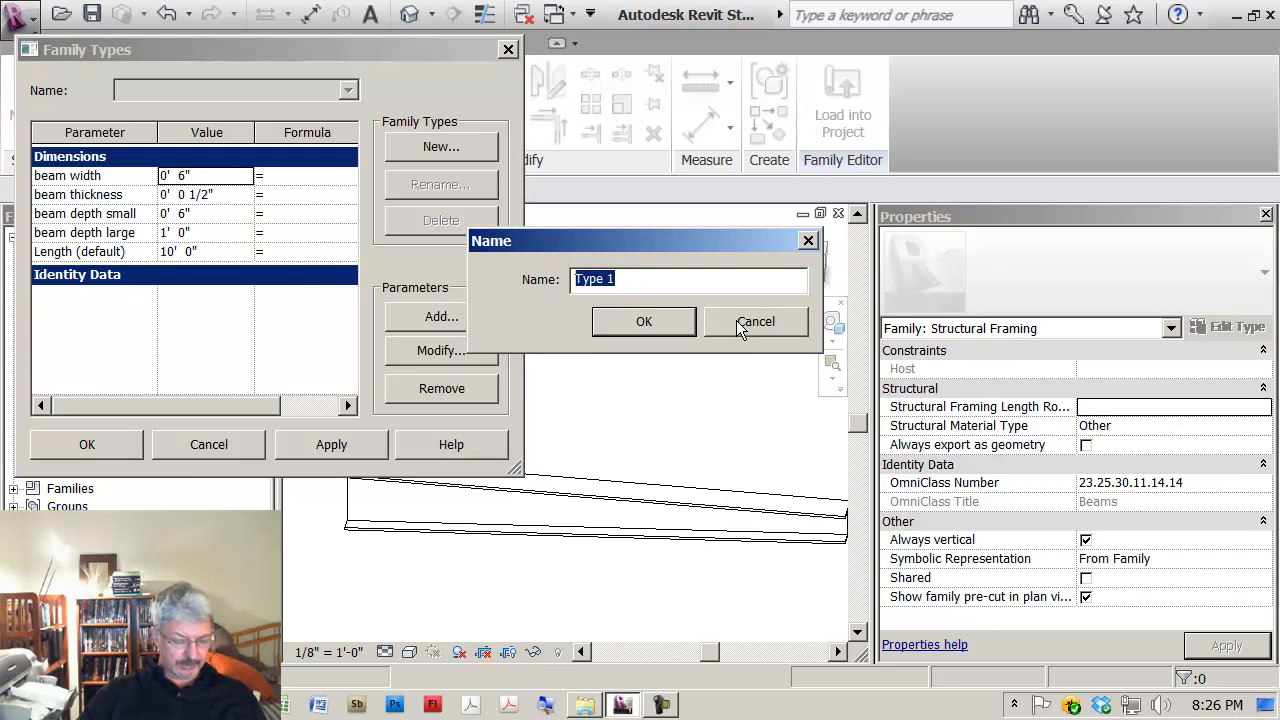
pyautogui.write('12" to 6')
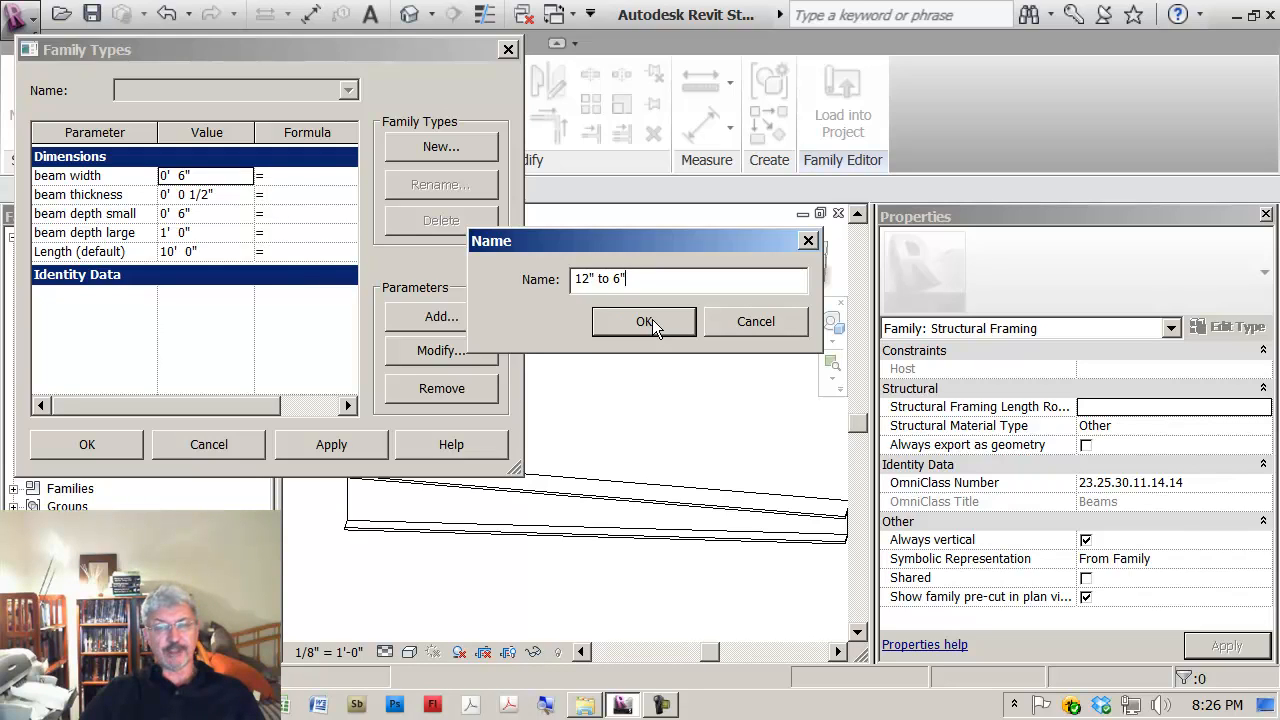
pyautogui.click(644, 321)
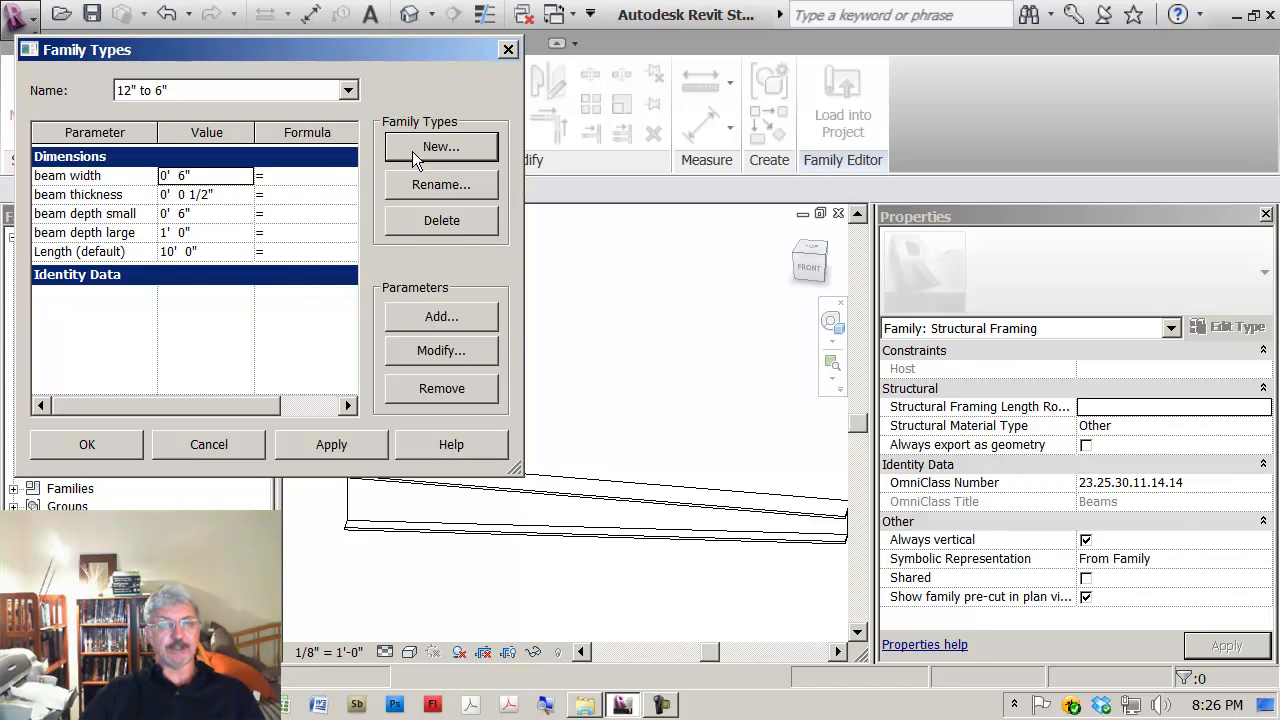
pyautogui.click(441, 147)
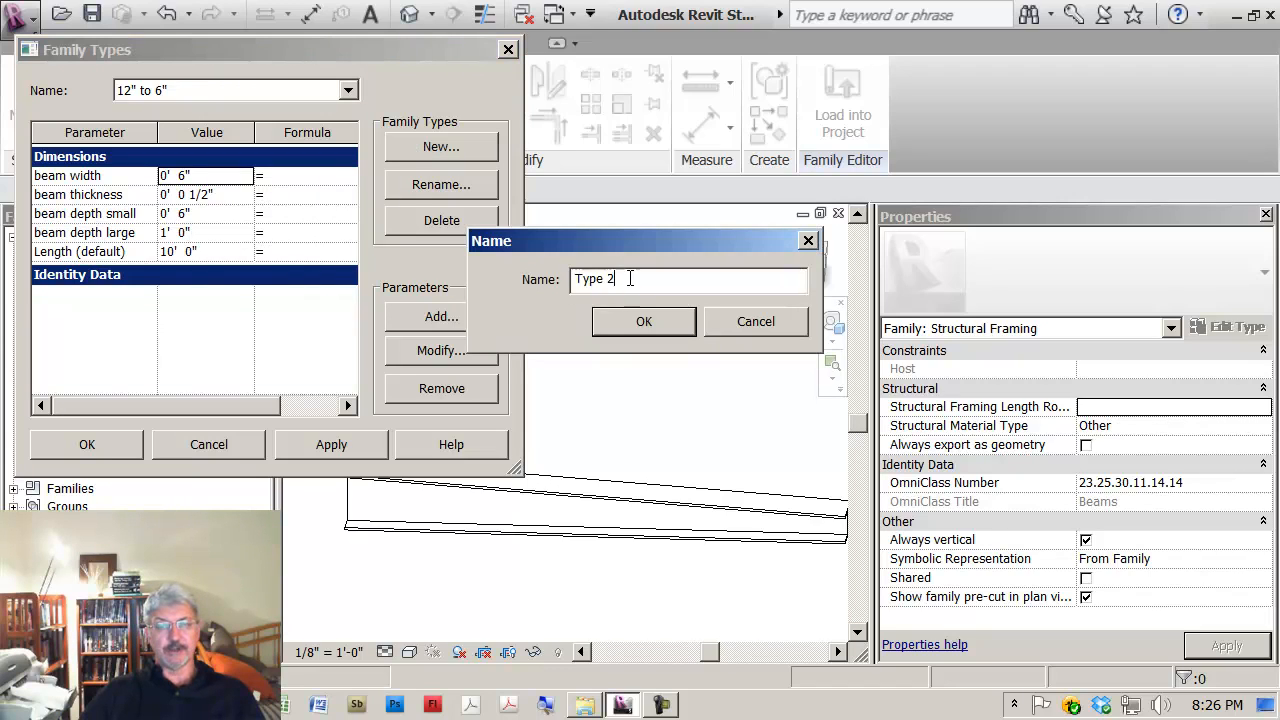
pyautogui.write('9" to 6')
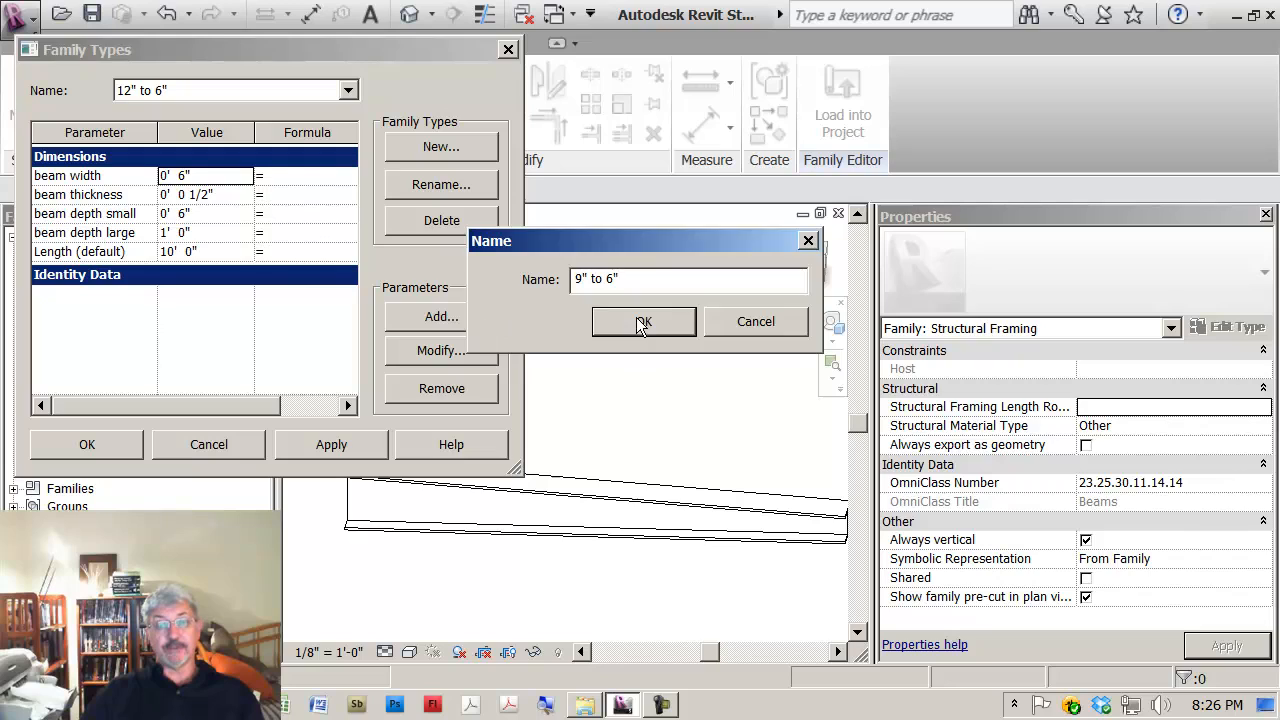
# - Confirm the 9" to 6" type and apply a large beam depth of 0' 9"
pyautogui.click(643, 321)
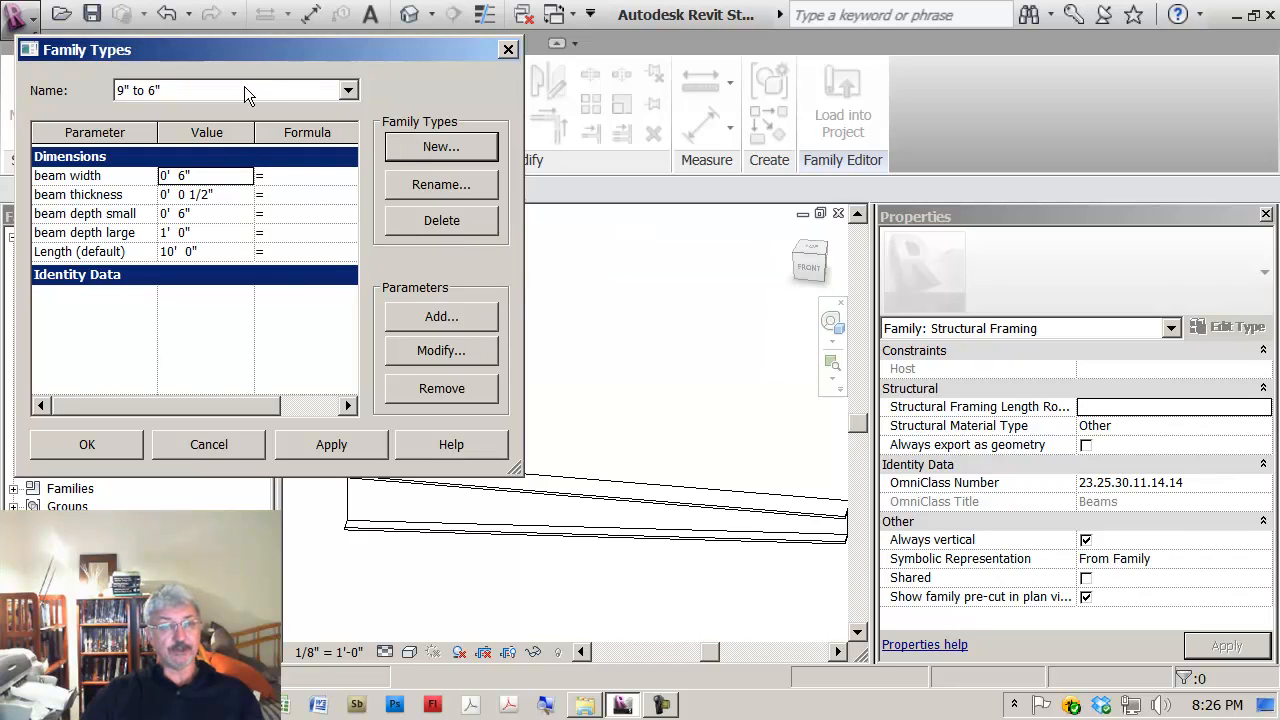
pyautogui.moveTo(190, 222)
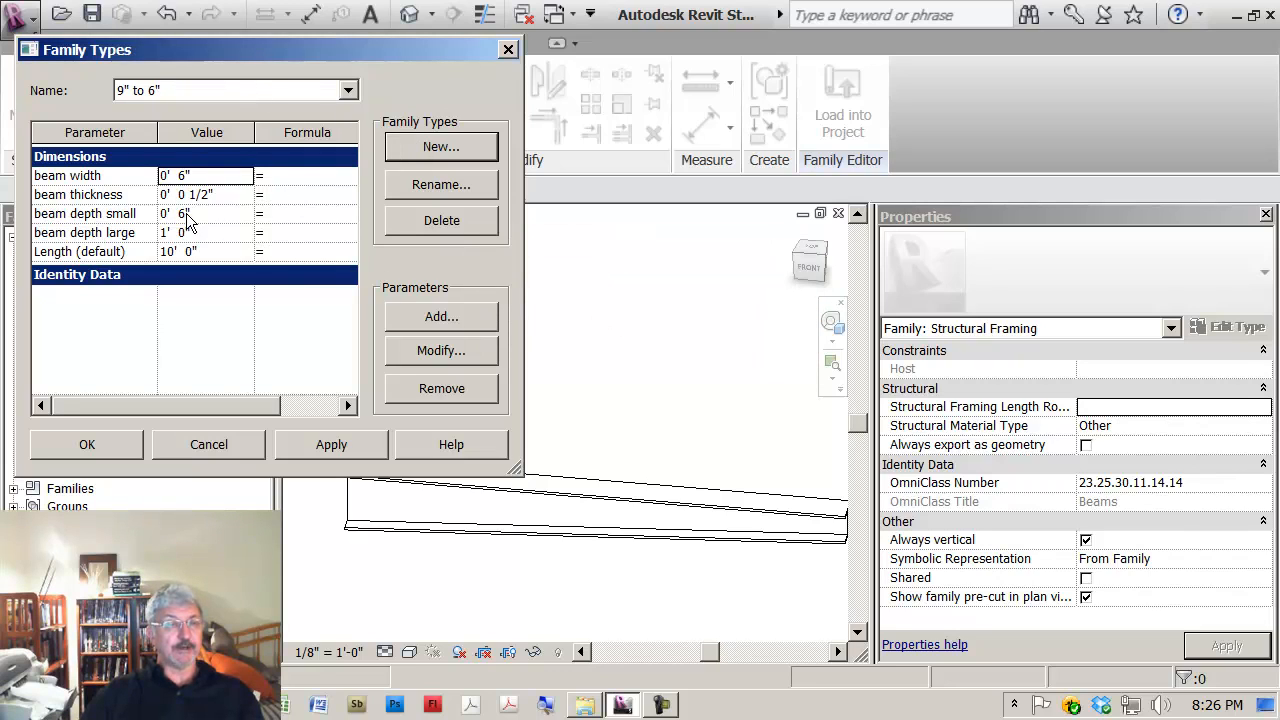
pyautogui.click(190, 232)
pyautogui.write('9')
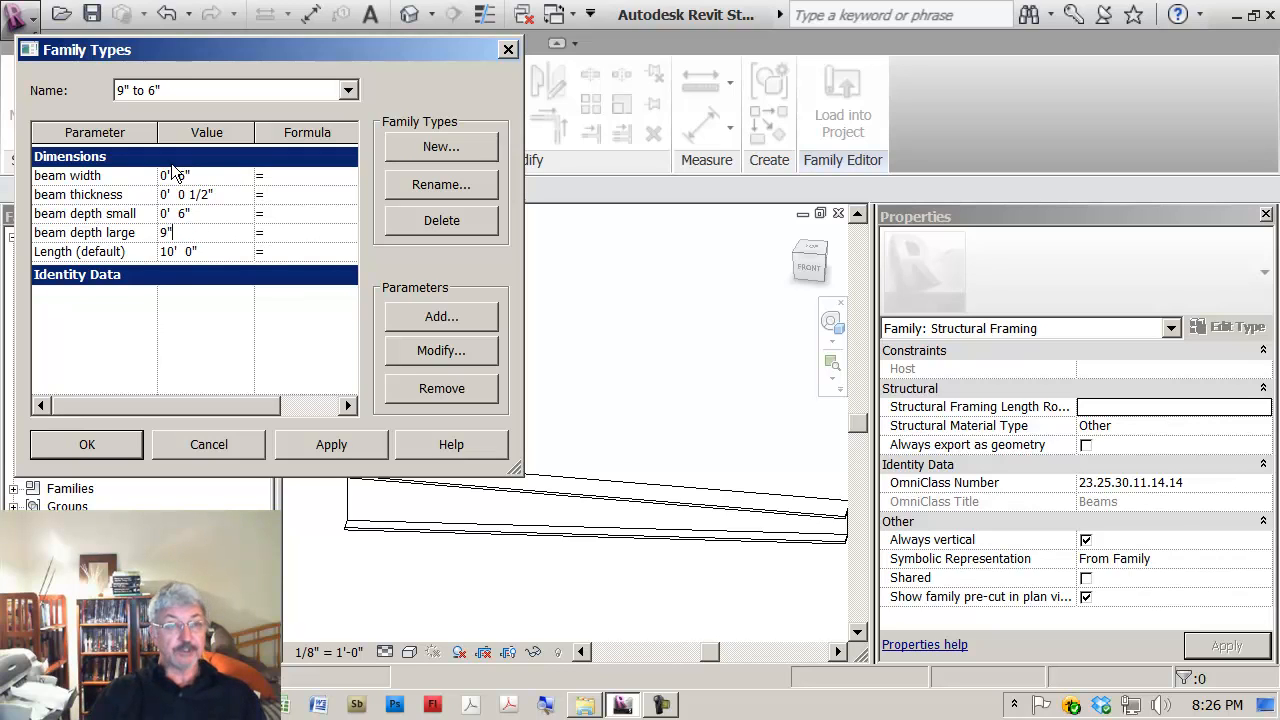
pyautogui.click(441, 316)
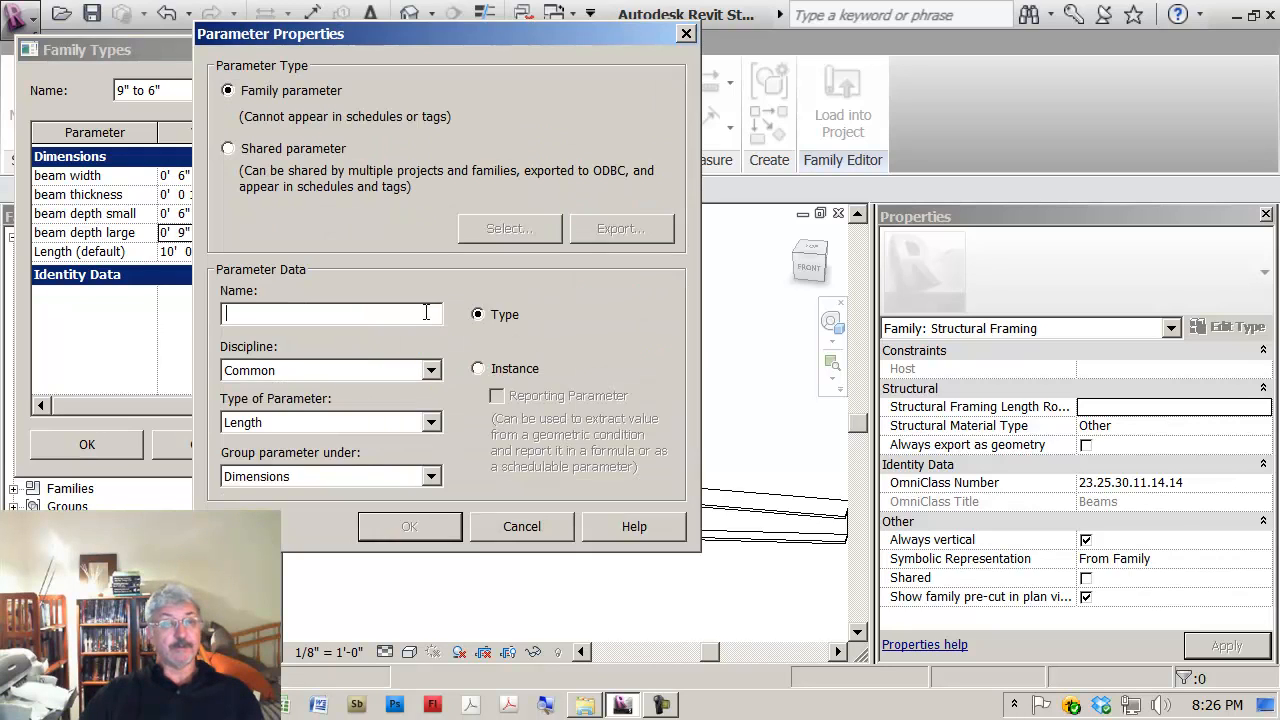
pyautogui.click(521, 526)
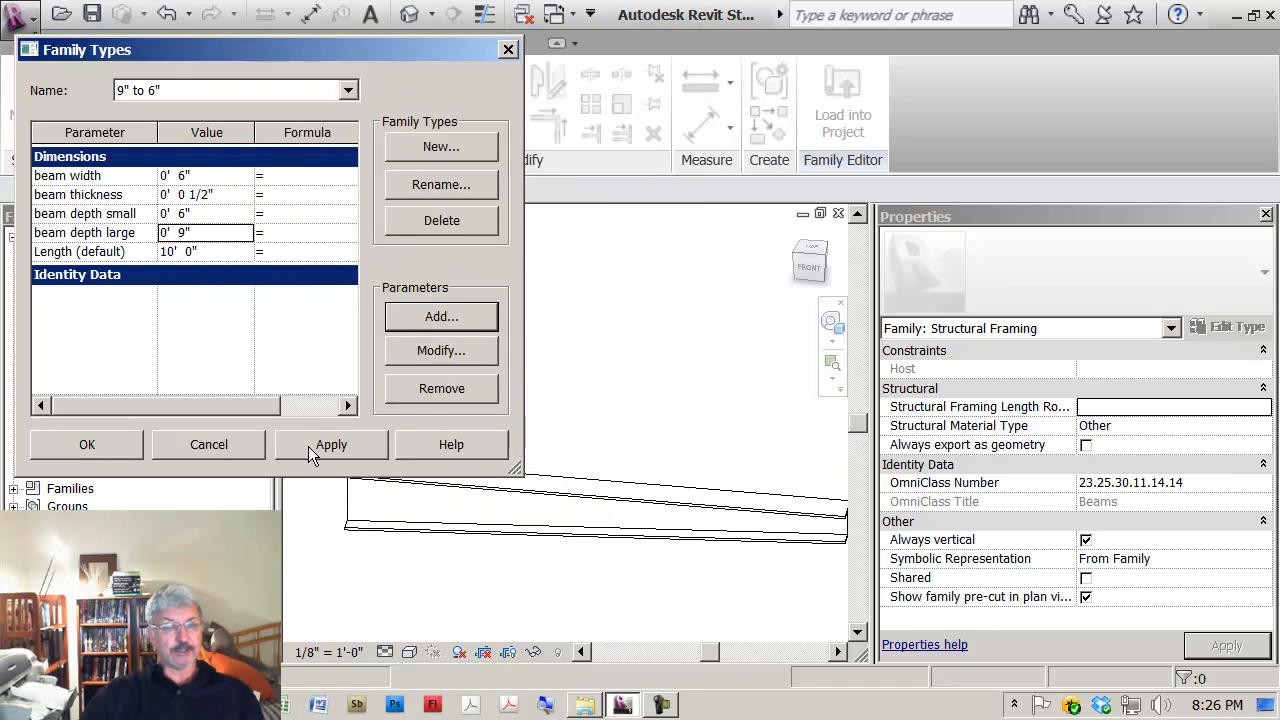
pyautogui.click(330, 444)
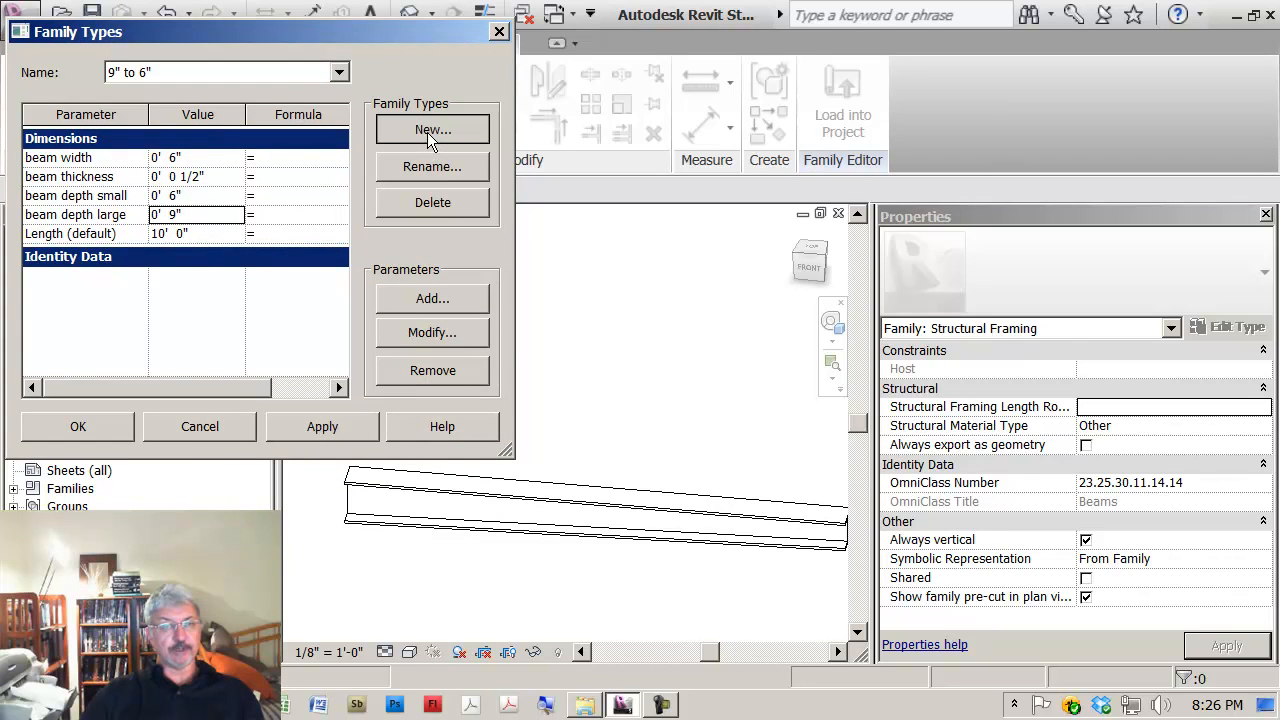
# - Create the 18" to 6" type with beam depth small 0'6" and large 1'6"
pyautogui.click(432, 129)
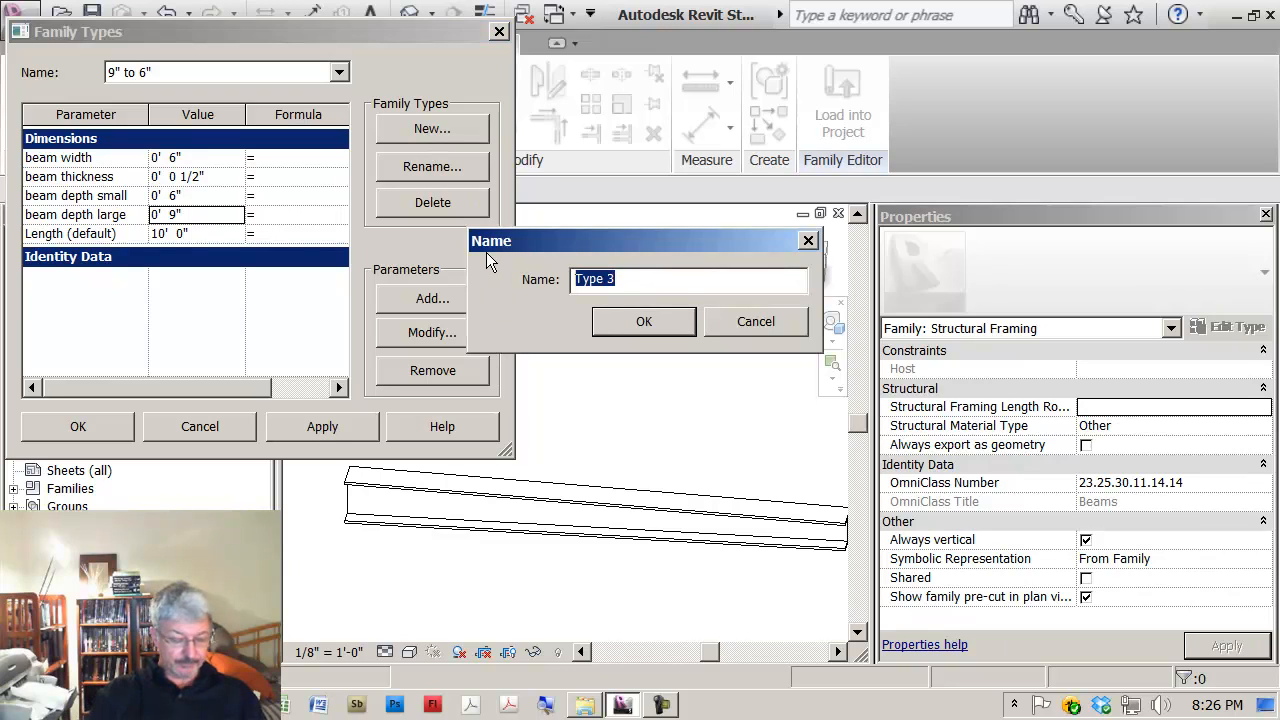
pyautogui.write('1')
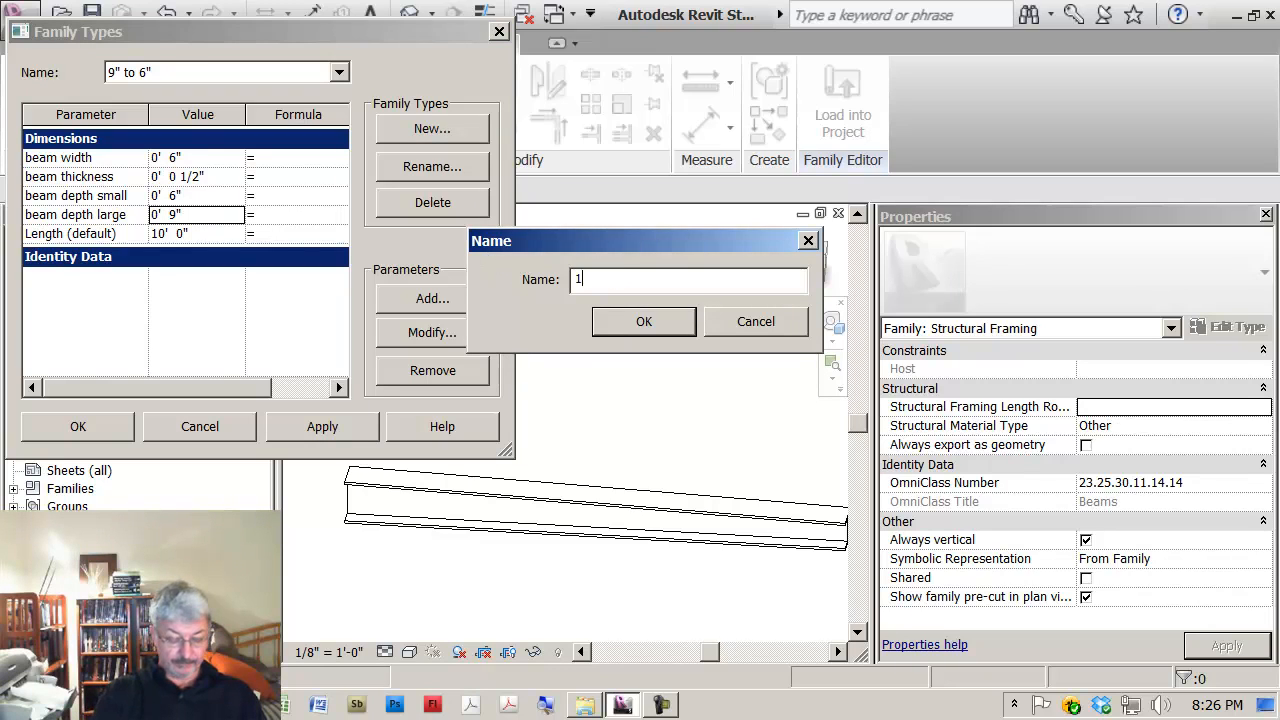
pyautogui.write('18"')
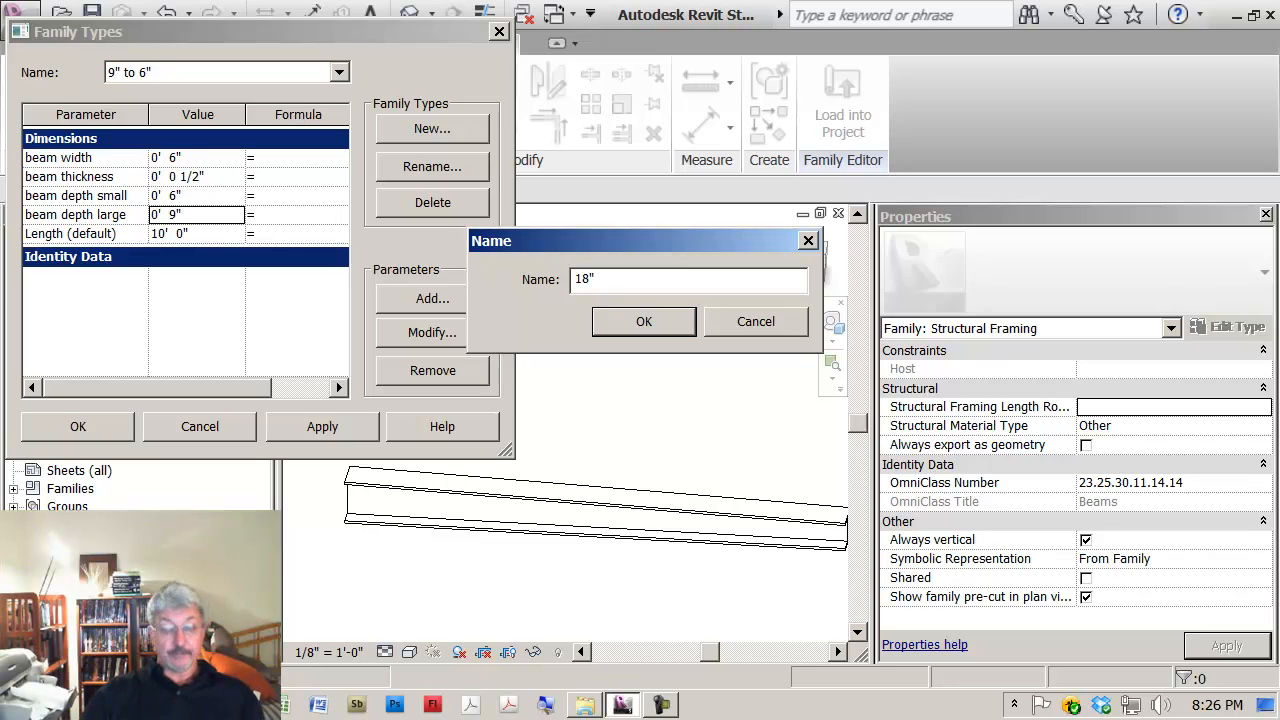
pyautogui.write('to')
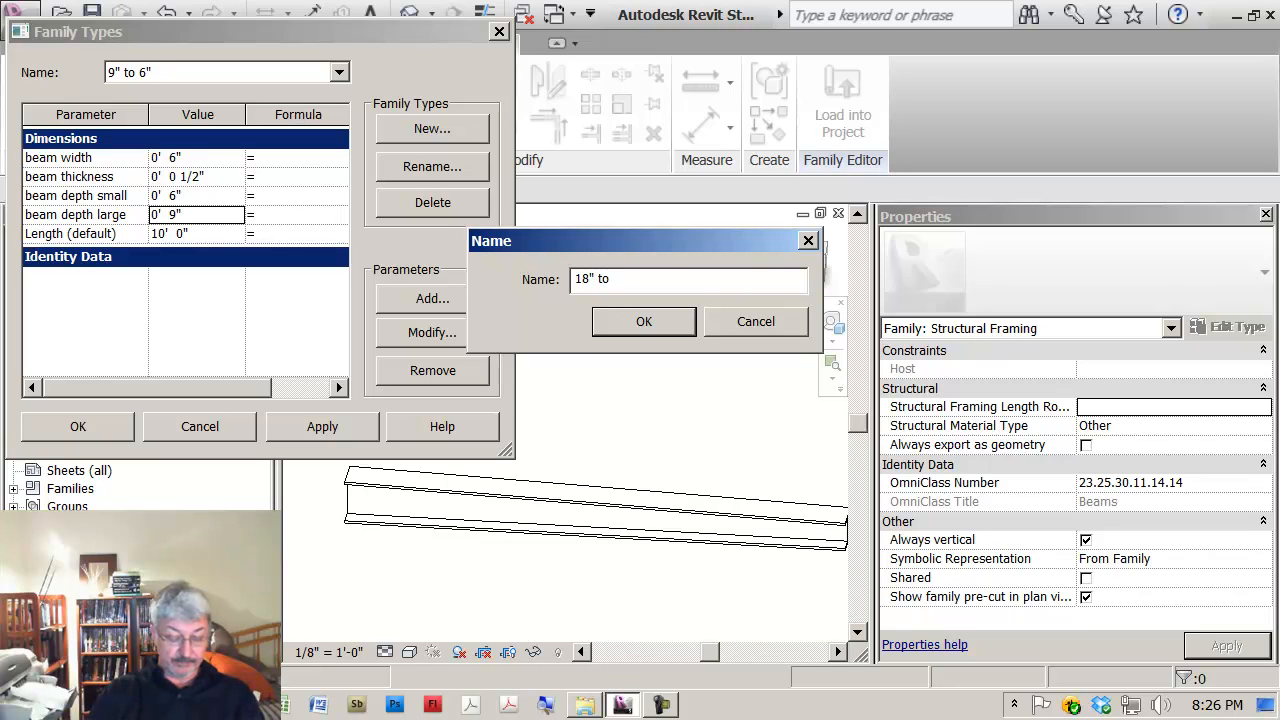
pyautogui.write('6"')
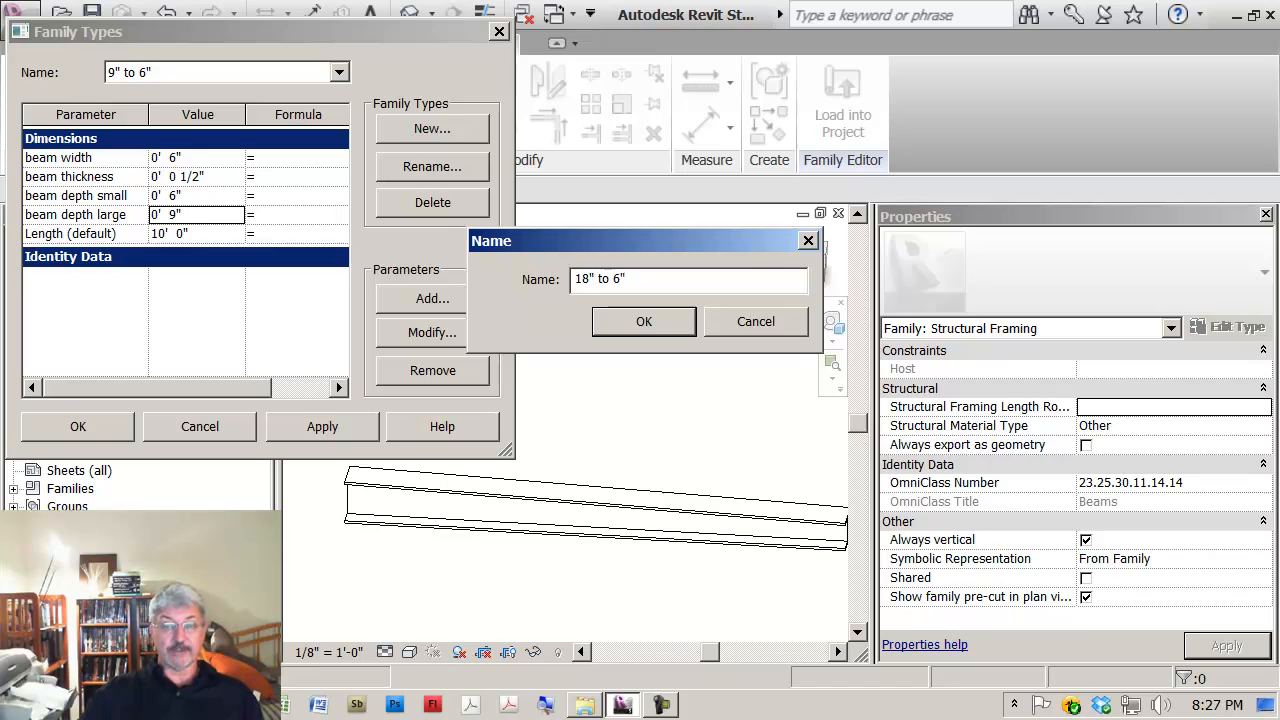
pyautogui.click(643, 321)
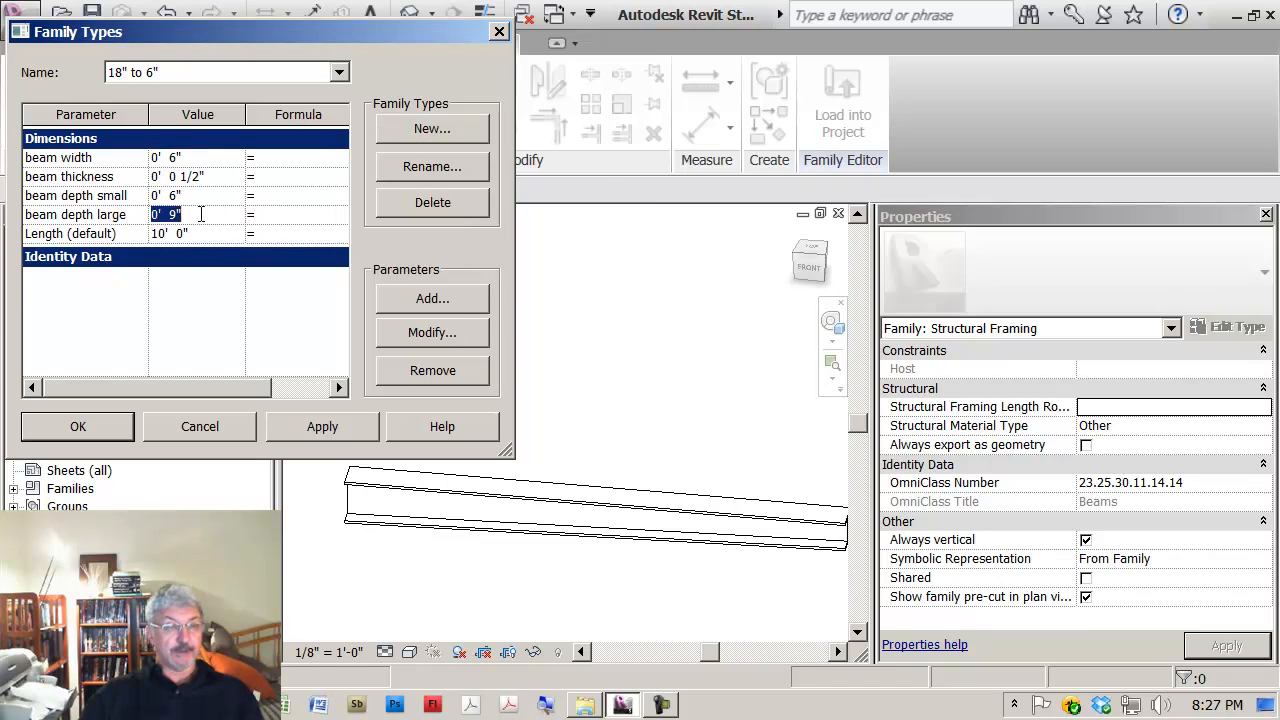
pyautogui.write('18')
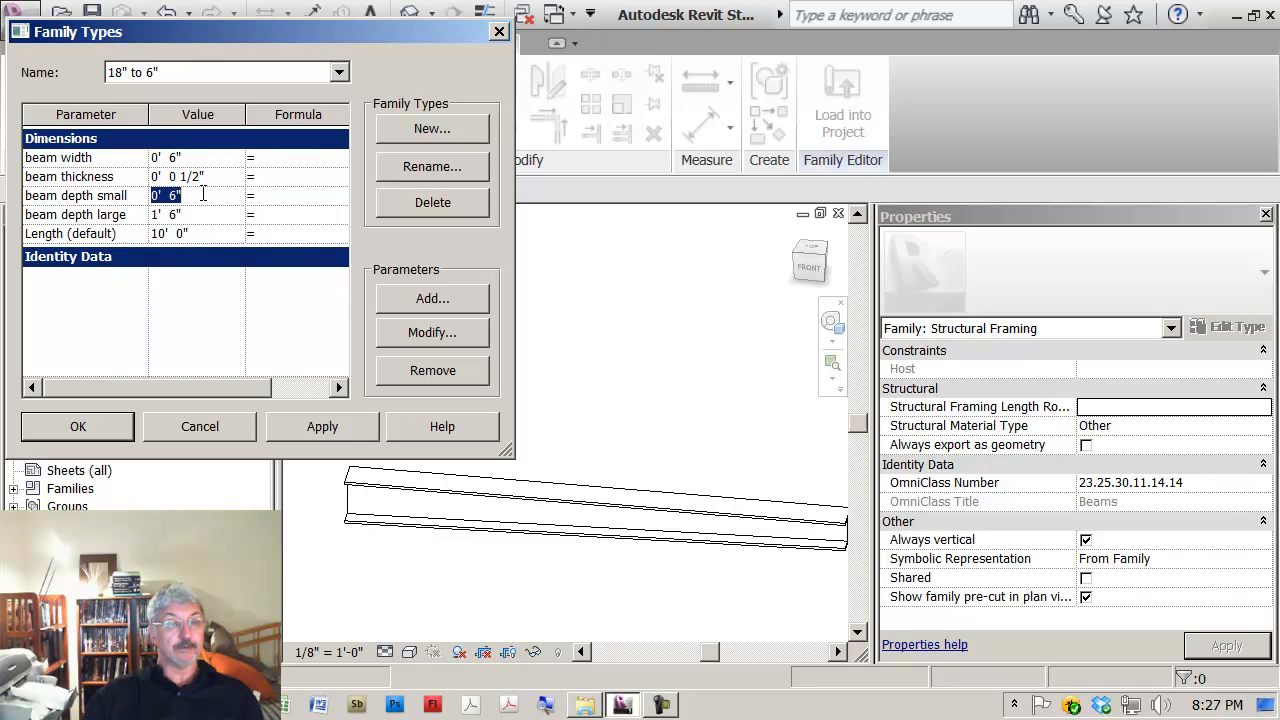
pyautogui.click(322, 426)
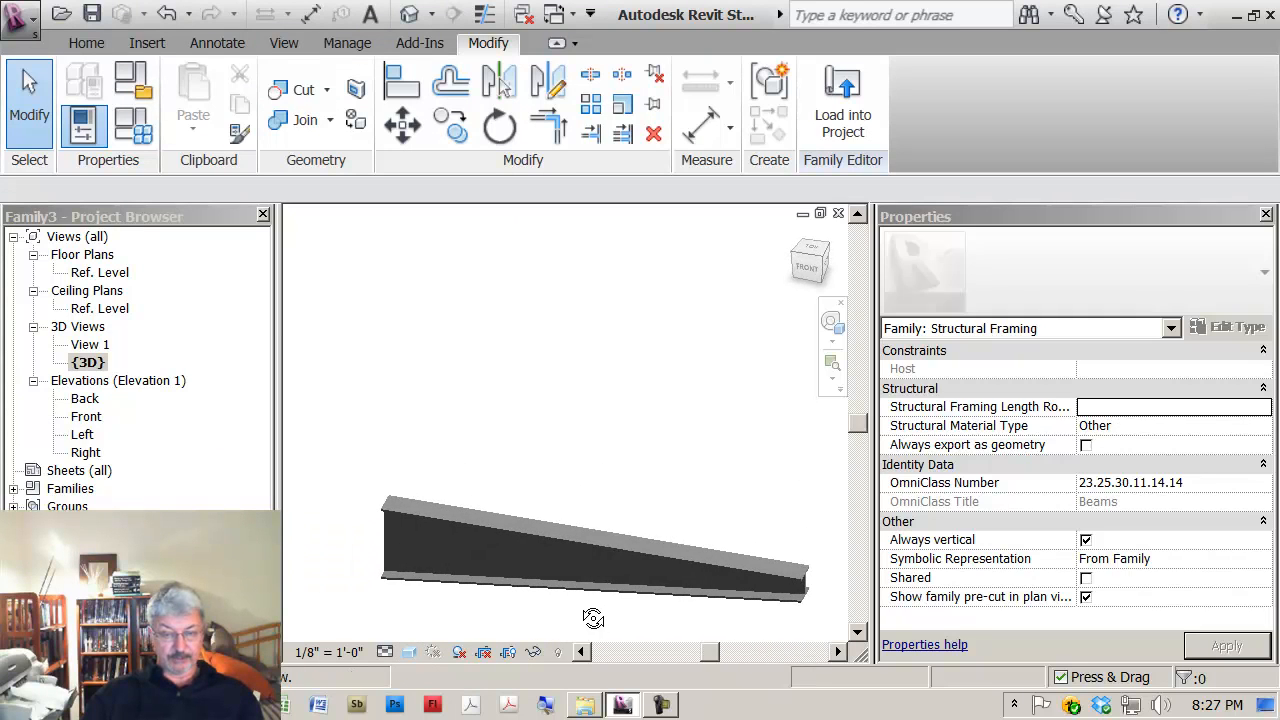
# - Switch the 3D view's visual style to Realistic
pyautogui.click(409, 651)
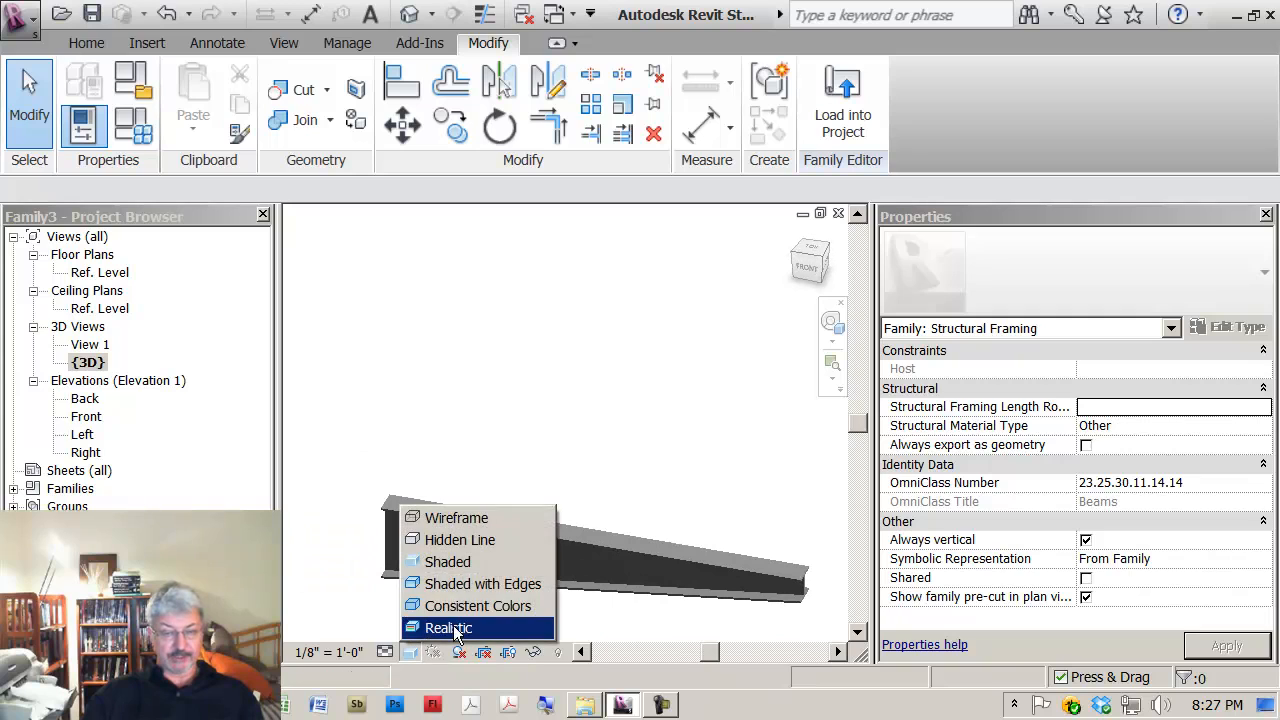
pyautogui.click(448, 627)
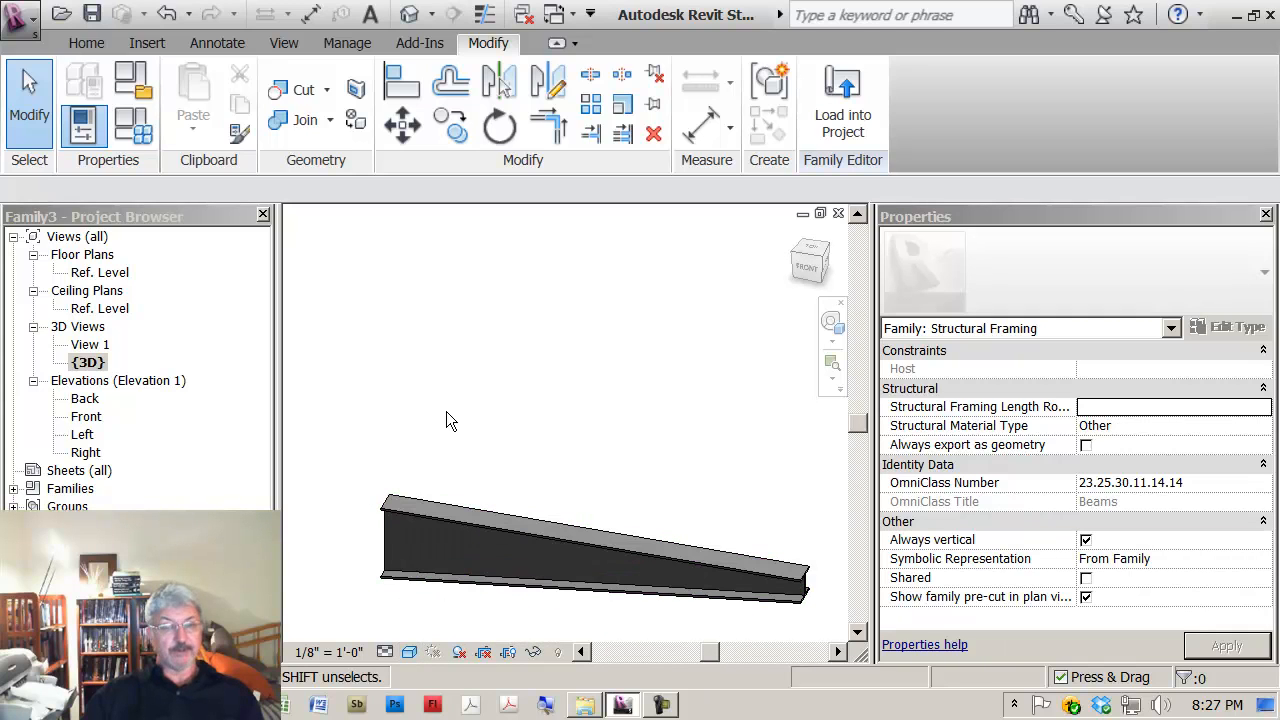
pyautogui.click(133, 130)
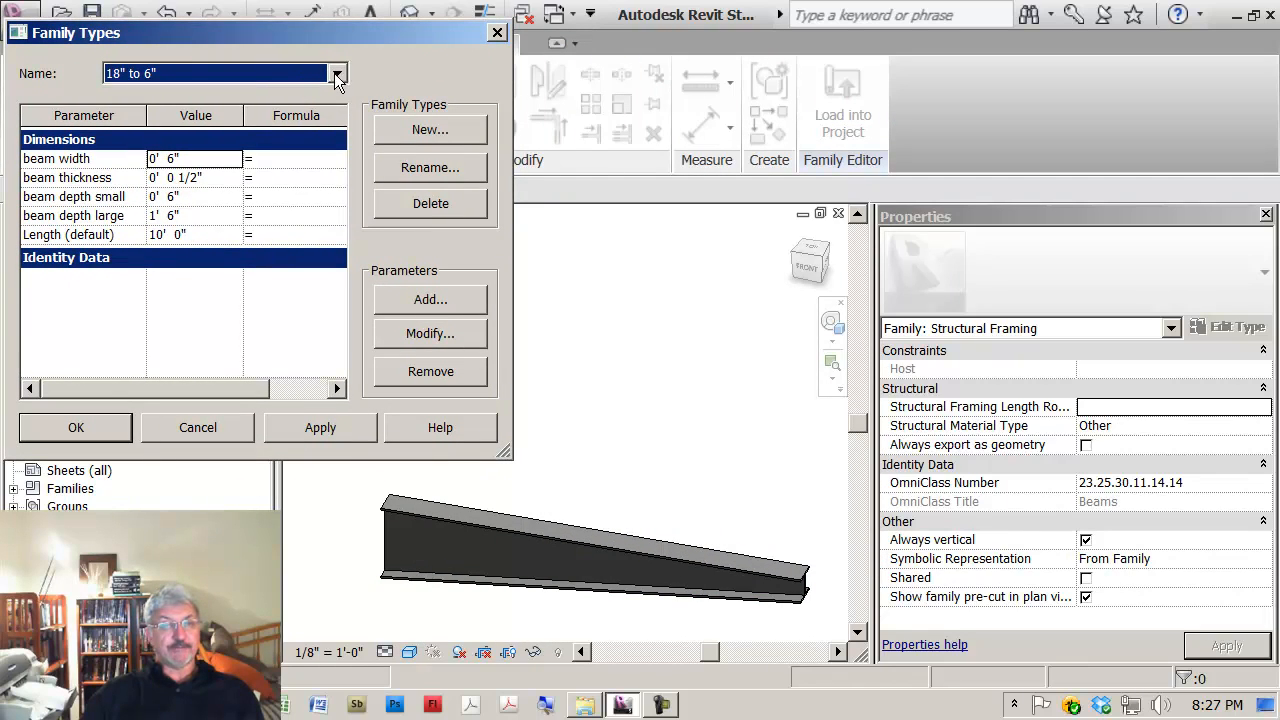
# - Apply the 9" to 6" type to the beam and close Family Types
pyautogui.click(337, 73)
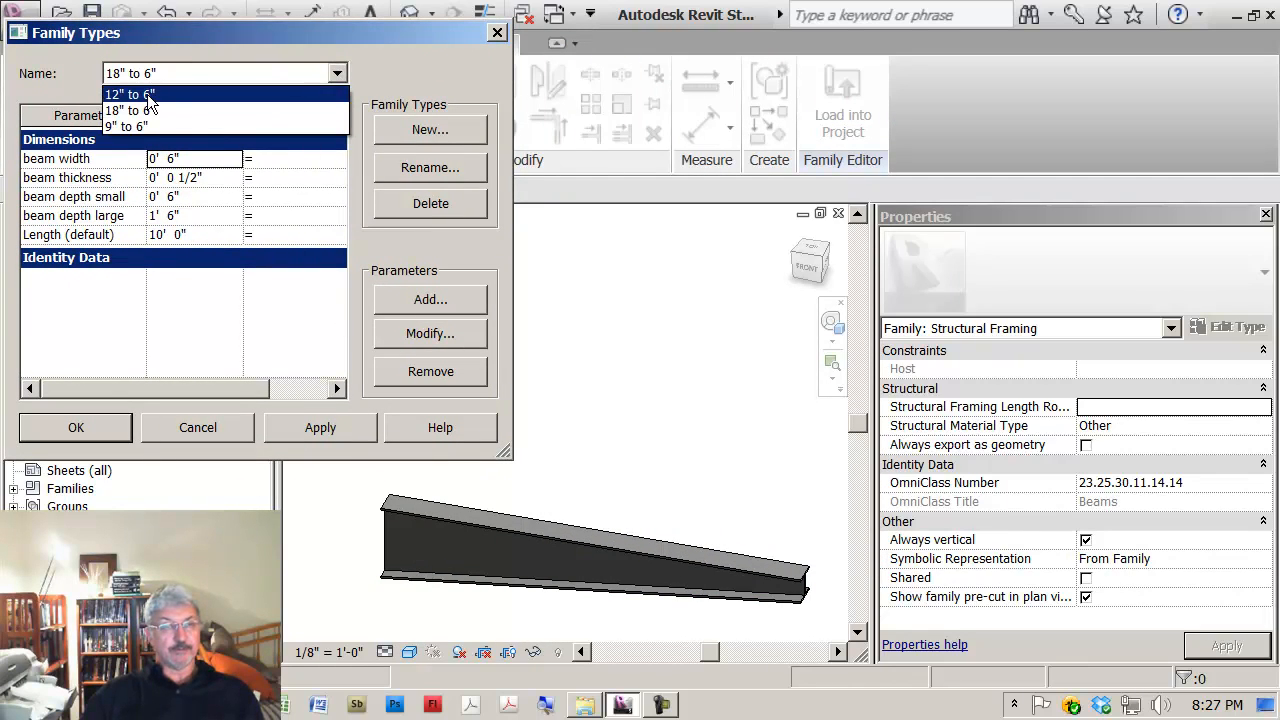
pyautogui.click(129, 93)
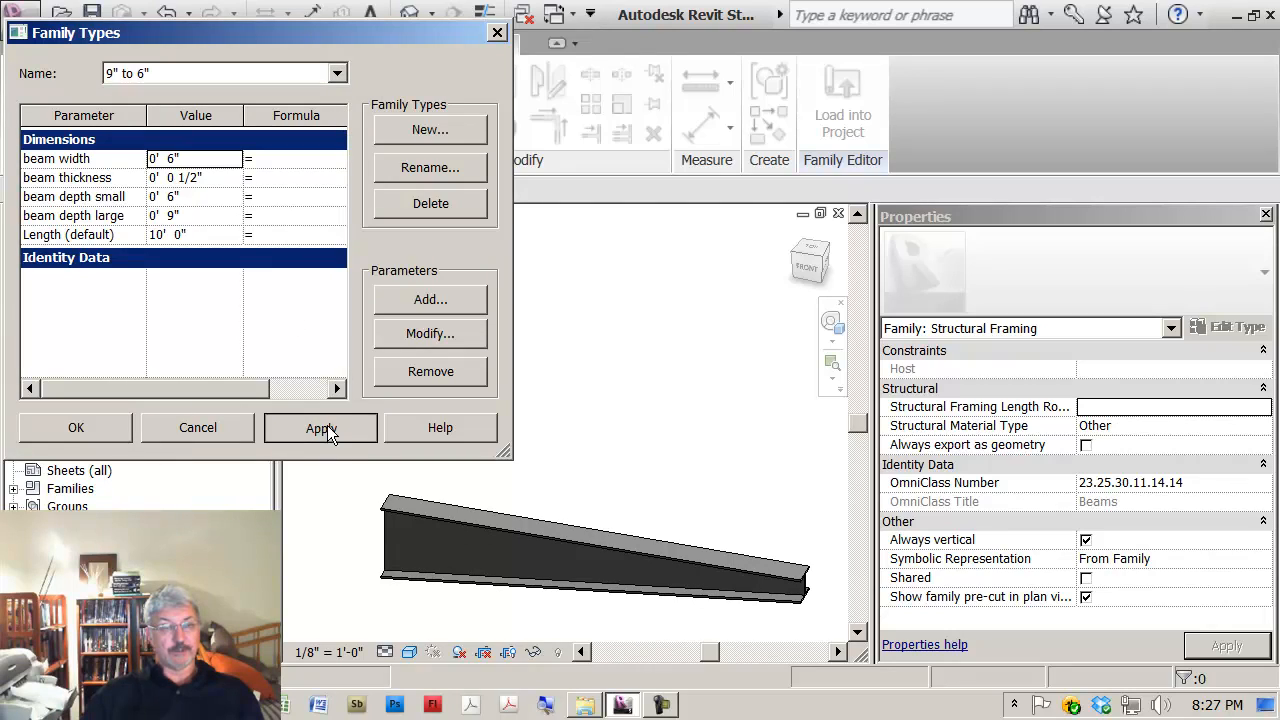
pyautogui.click(320, 427)
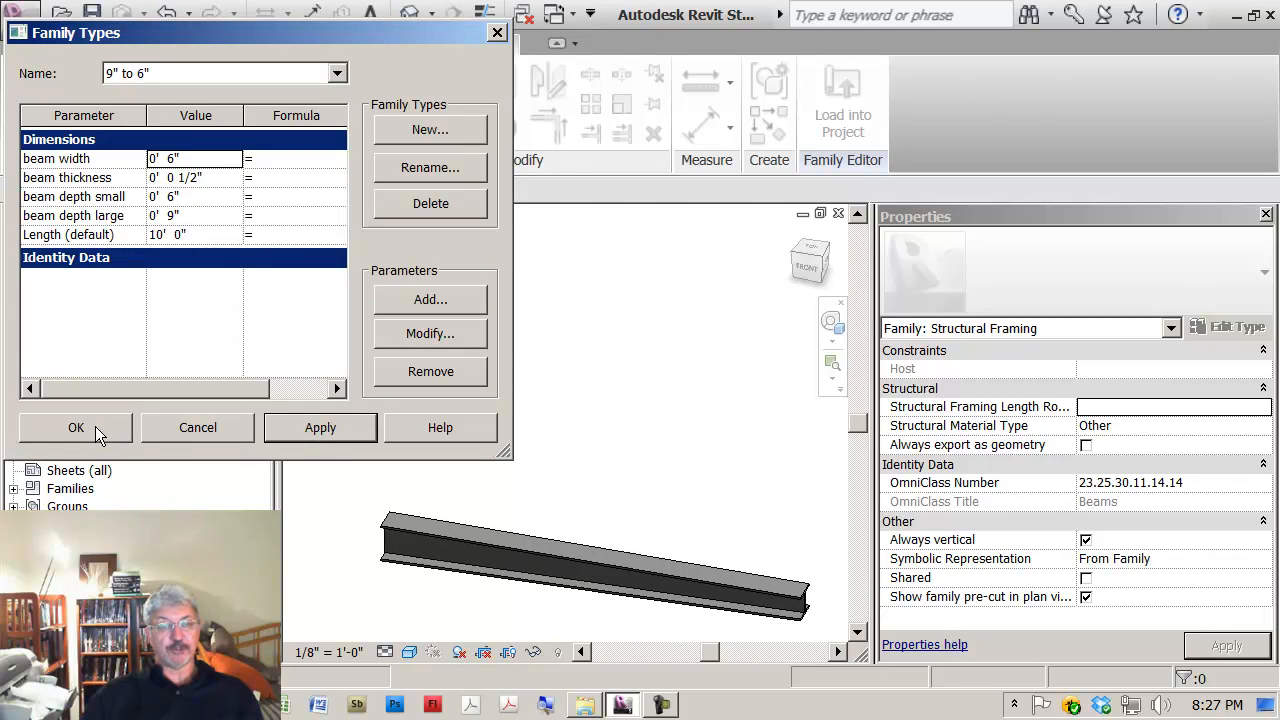
pyautogui.click(76, 427)
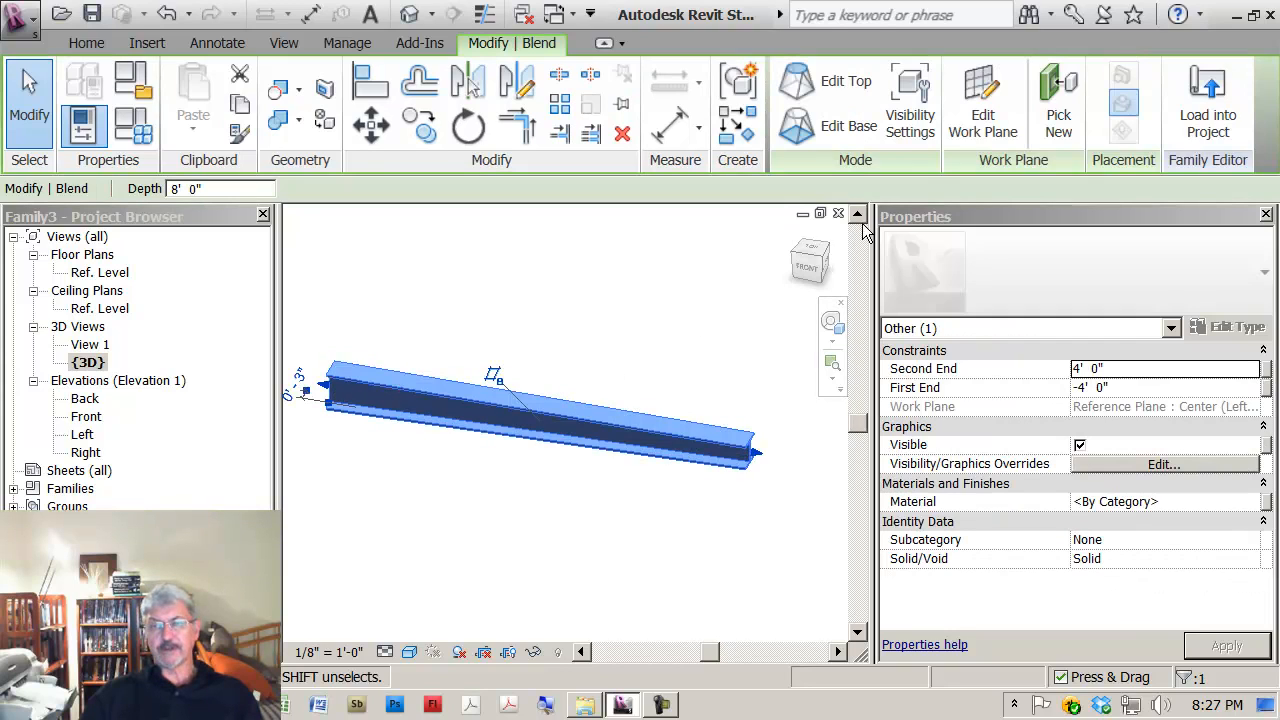
# - Uncheck Coarse in the blend's visibility settings, leaving Medium and Fine
pyautogui.click(909, 100)
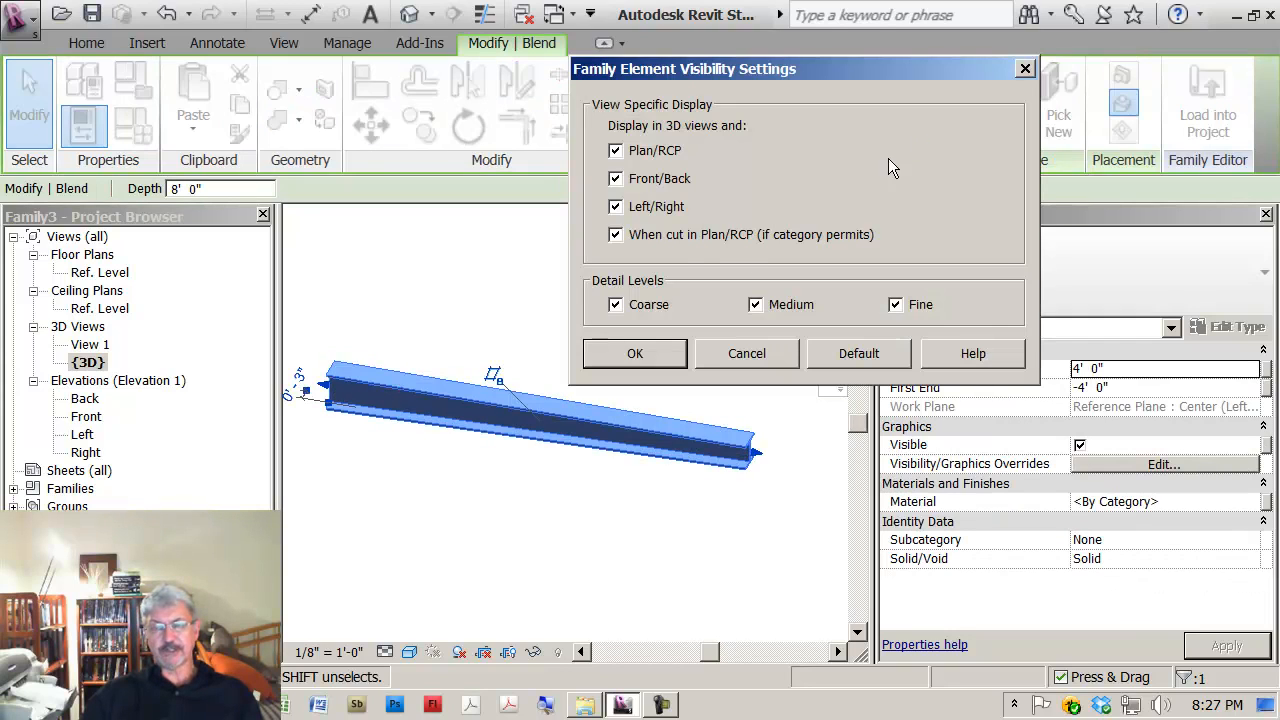
pyautogui.moveTo(605, 267)
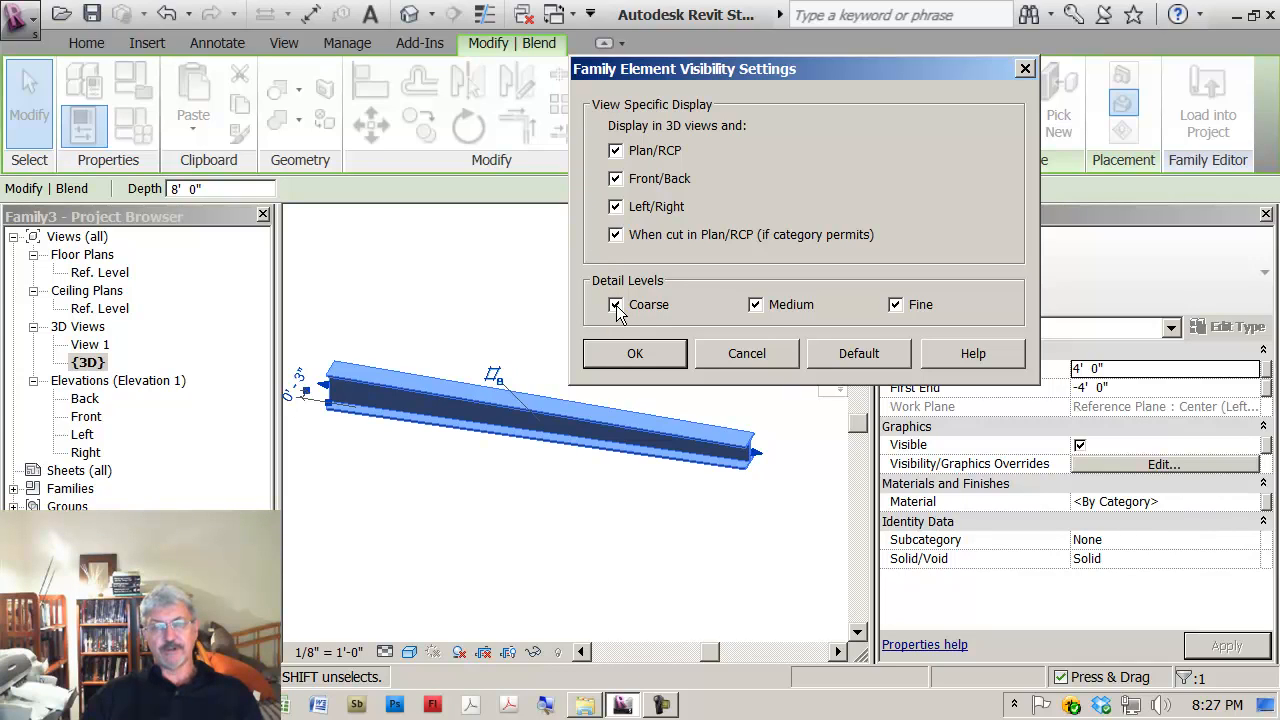
pyautogui.click(615, 305)
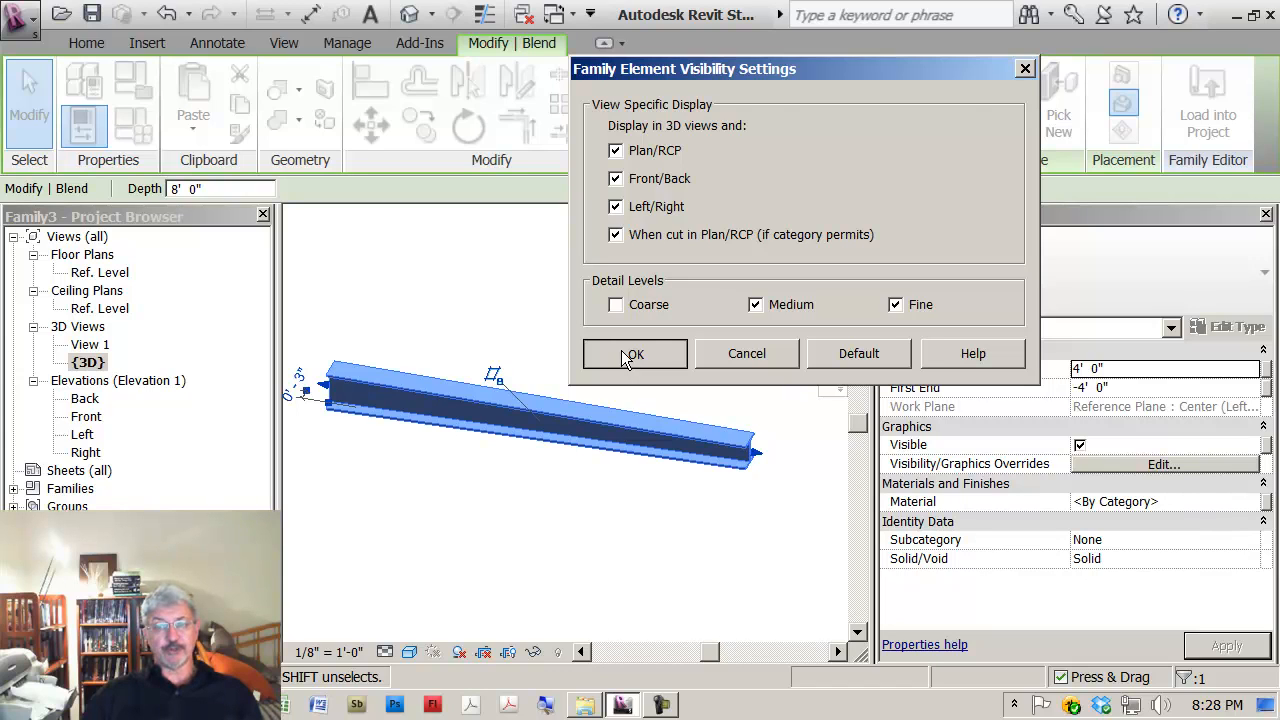
pyautogui.click(633, 354)
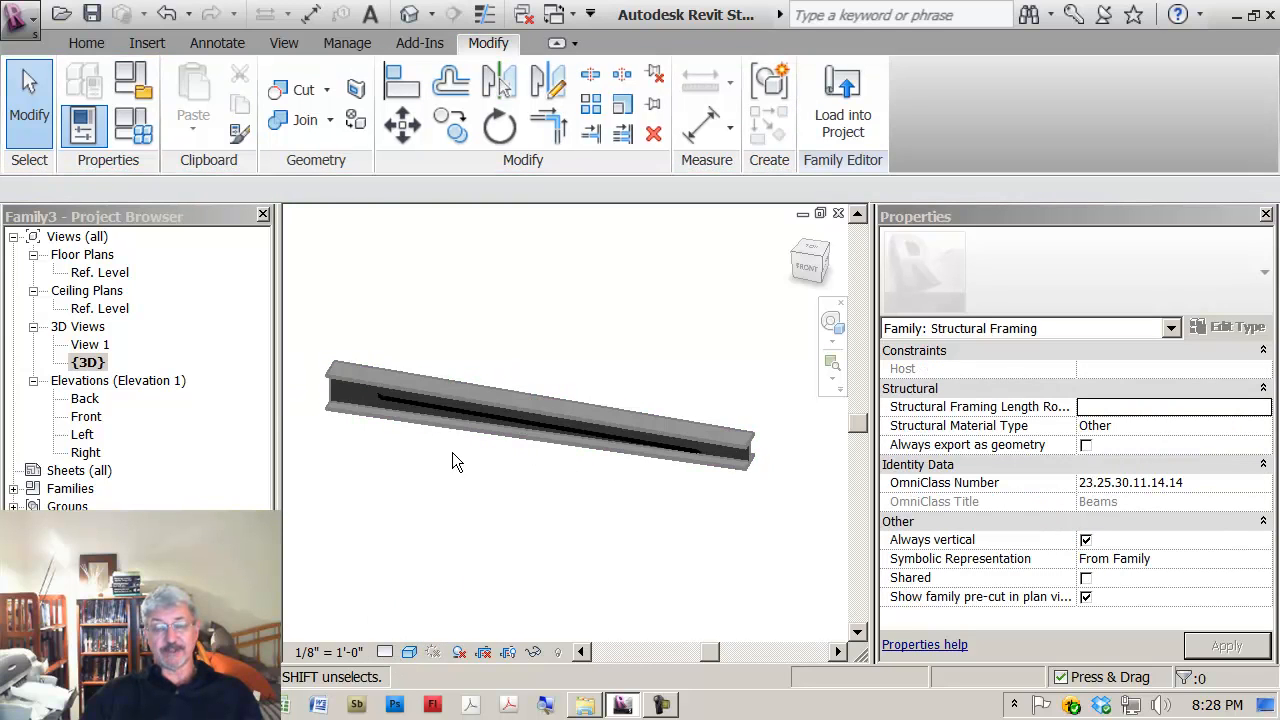
pyautogui.click(385, 651)
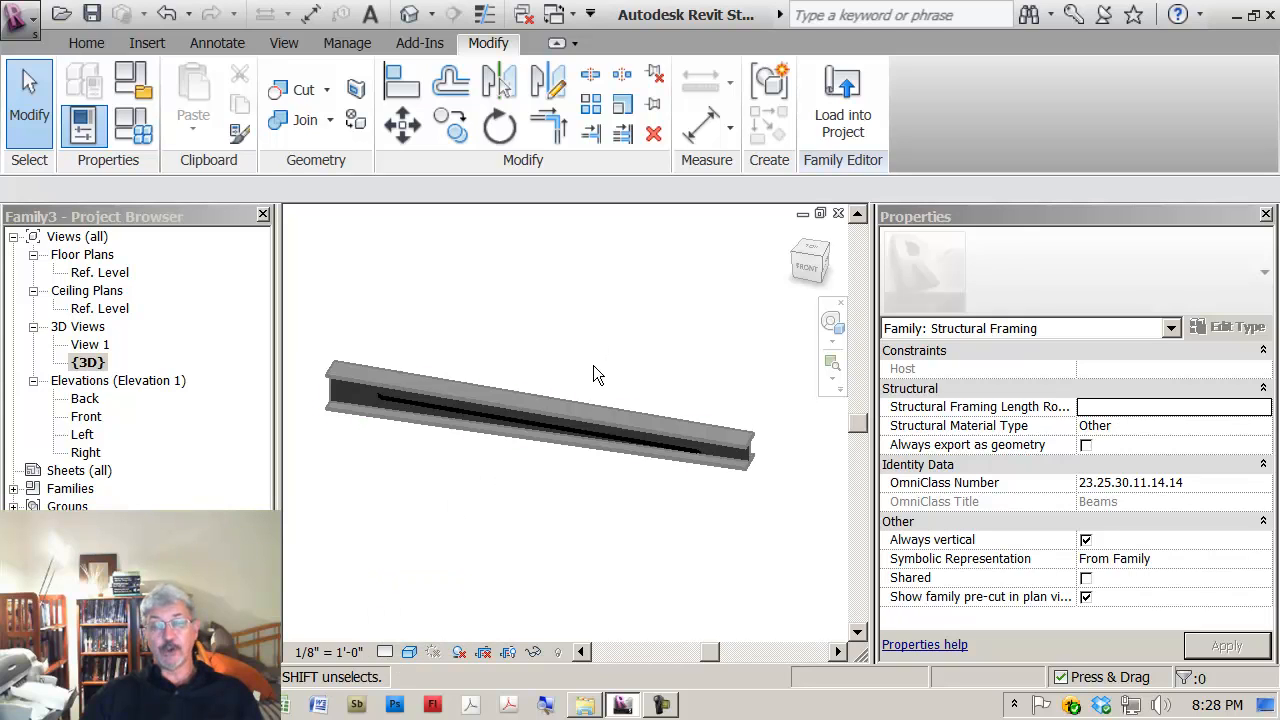
pyautogui.moveTo(595, 323)
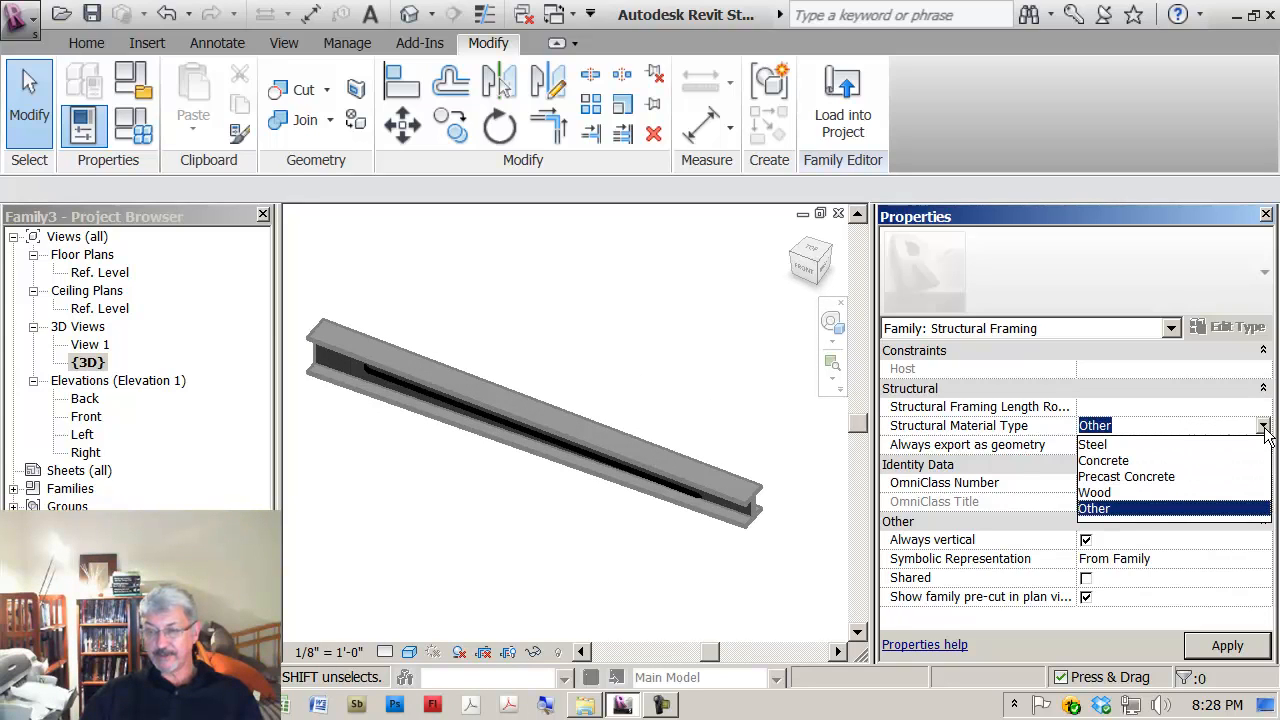
# - Set Structural Material Type to Steel and confirm OmniClass 23.25.30.11.14.14 - Beams
pyautogui.click(1093, 444)
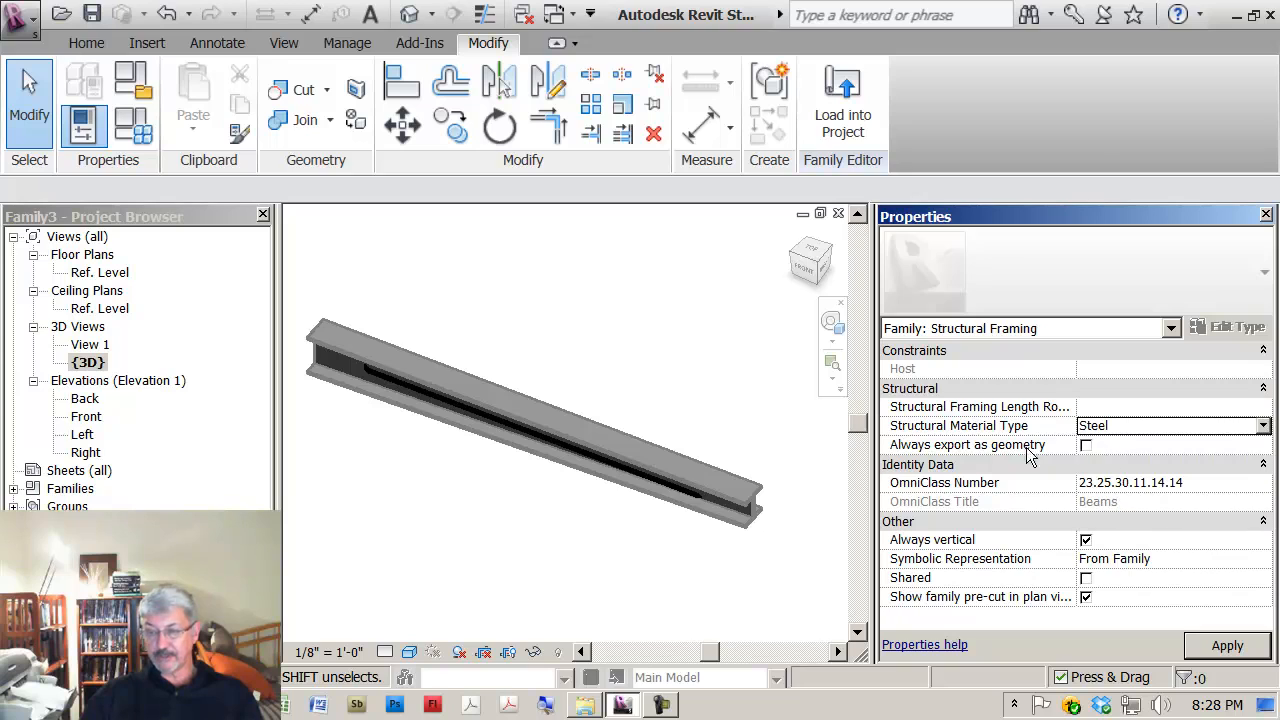
pyautogui.click(1130, 482)
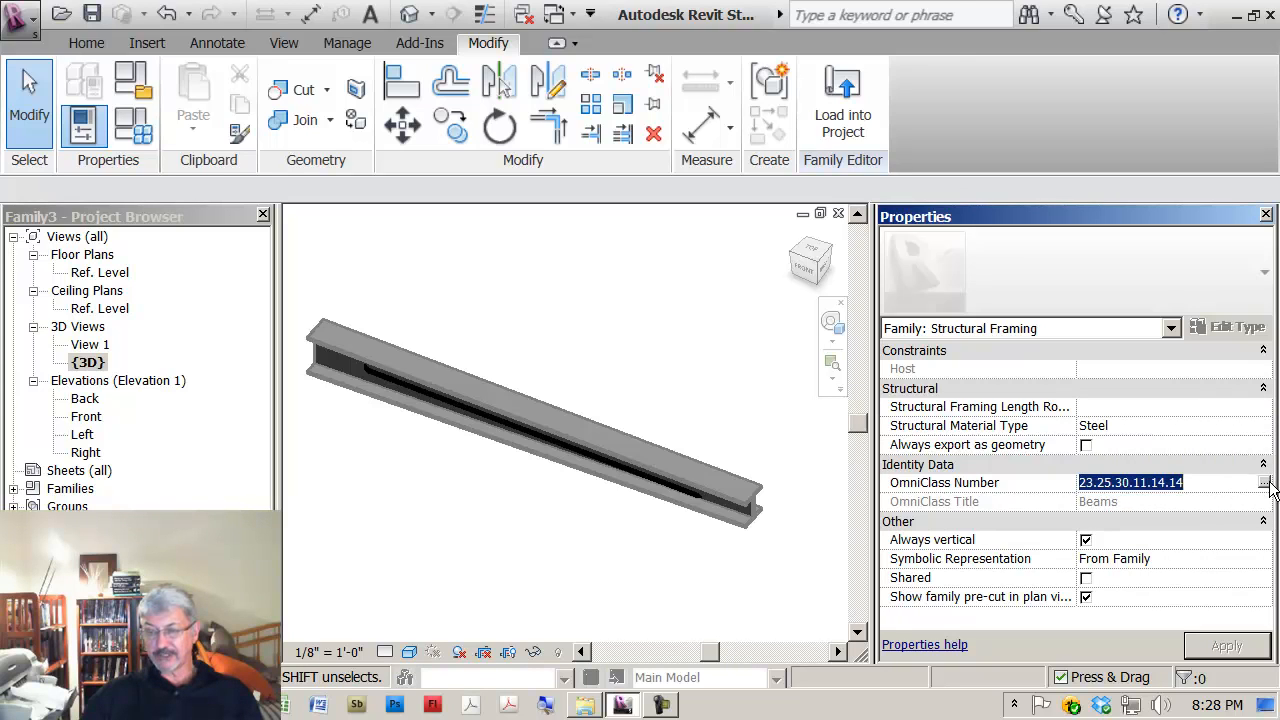
pyautogui.click(1266, 482)
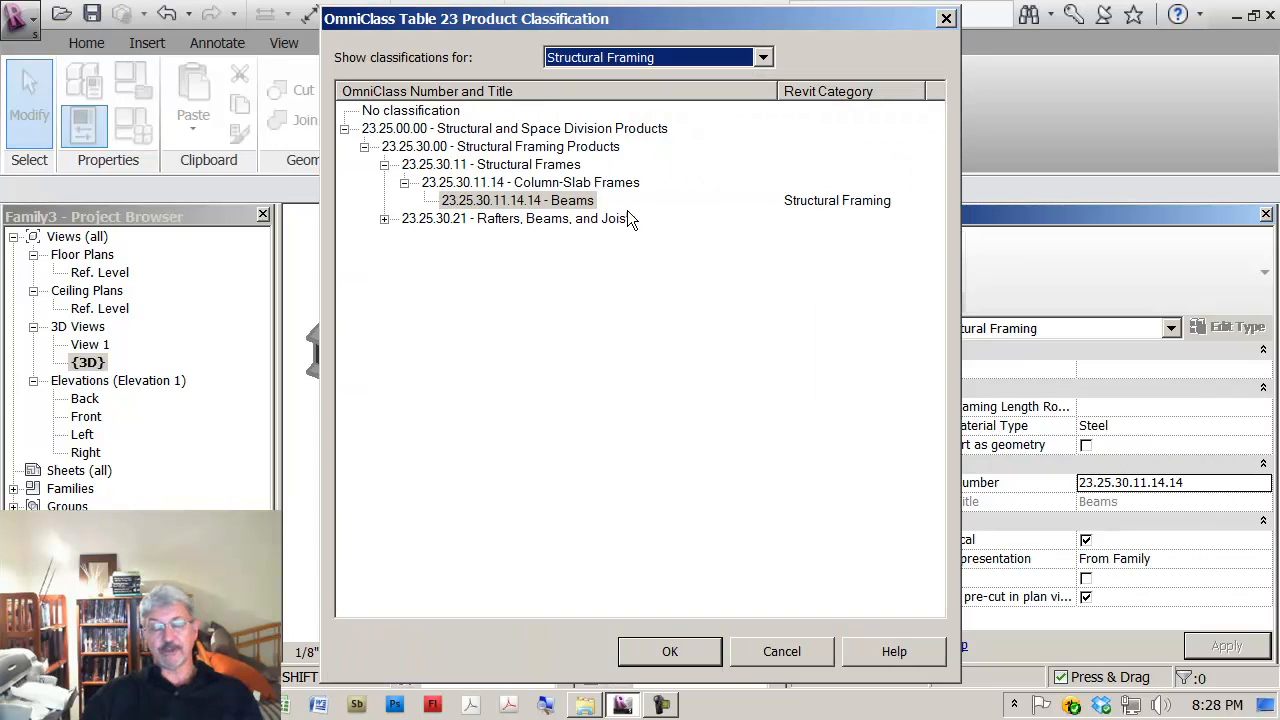
pyautogui.moveTo(670, 651)
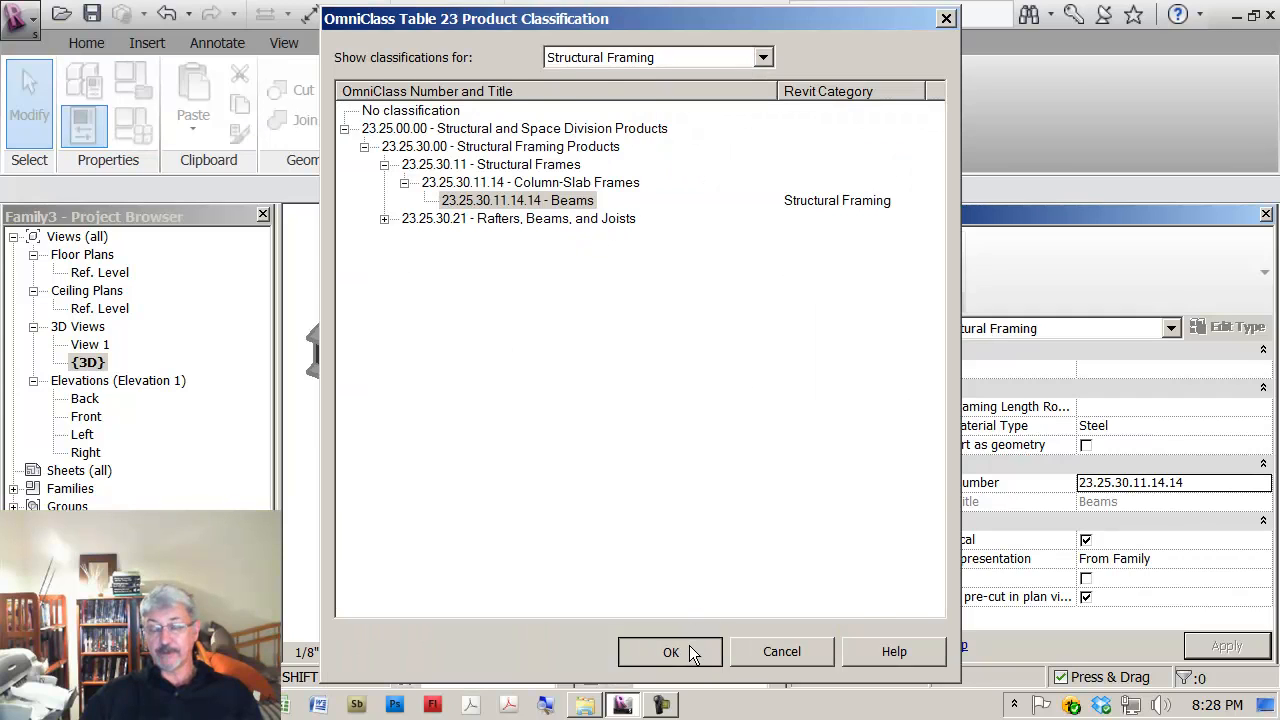
pyautogui.click(670, 651)
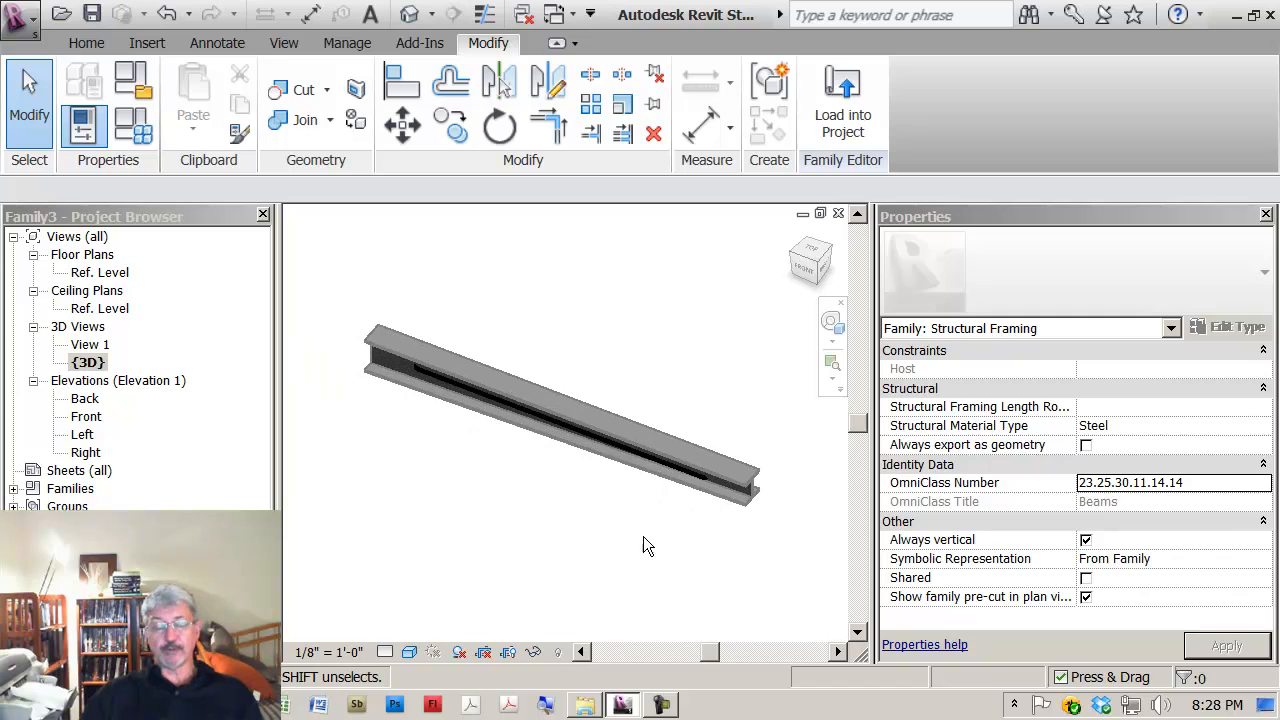
pyautogui.click(18, 14)
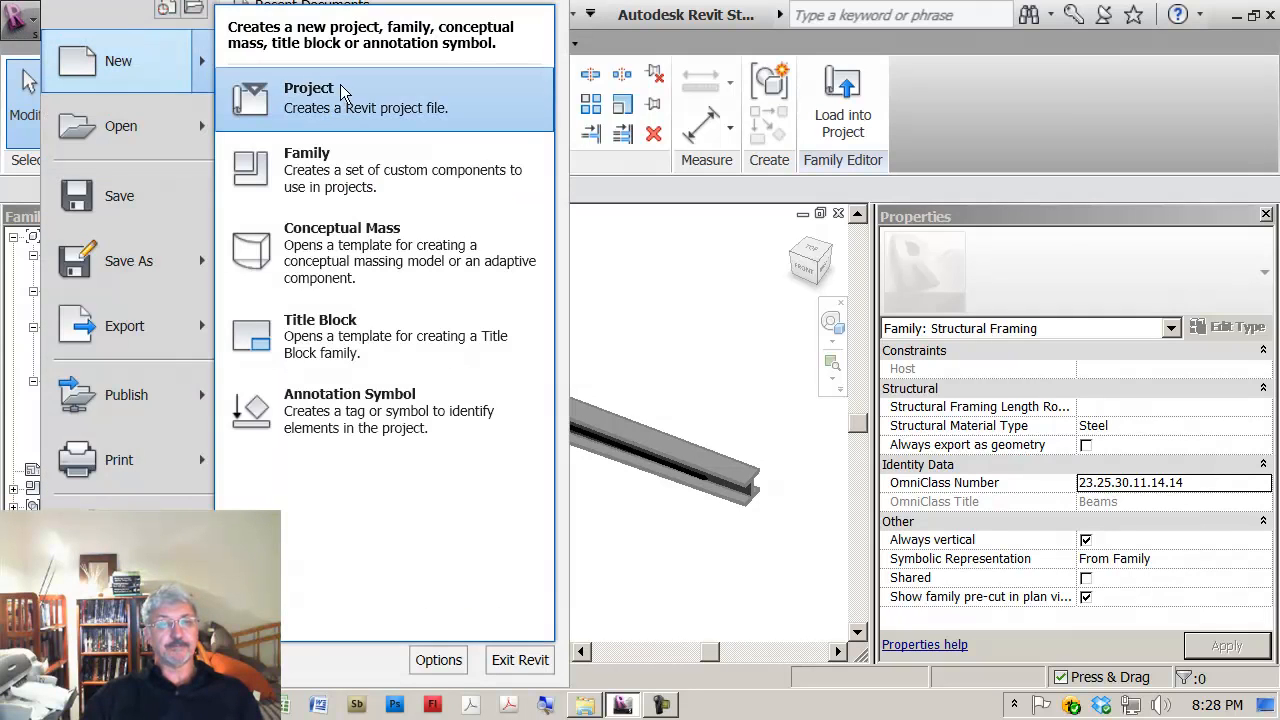
# - Create a new project using the default template
pyautogui.click(309, 97)
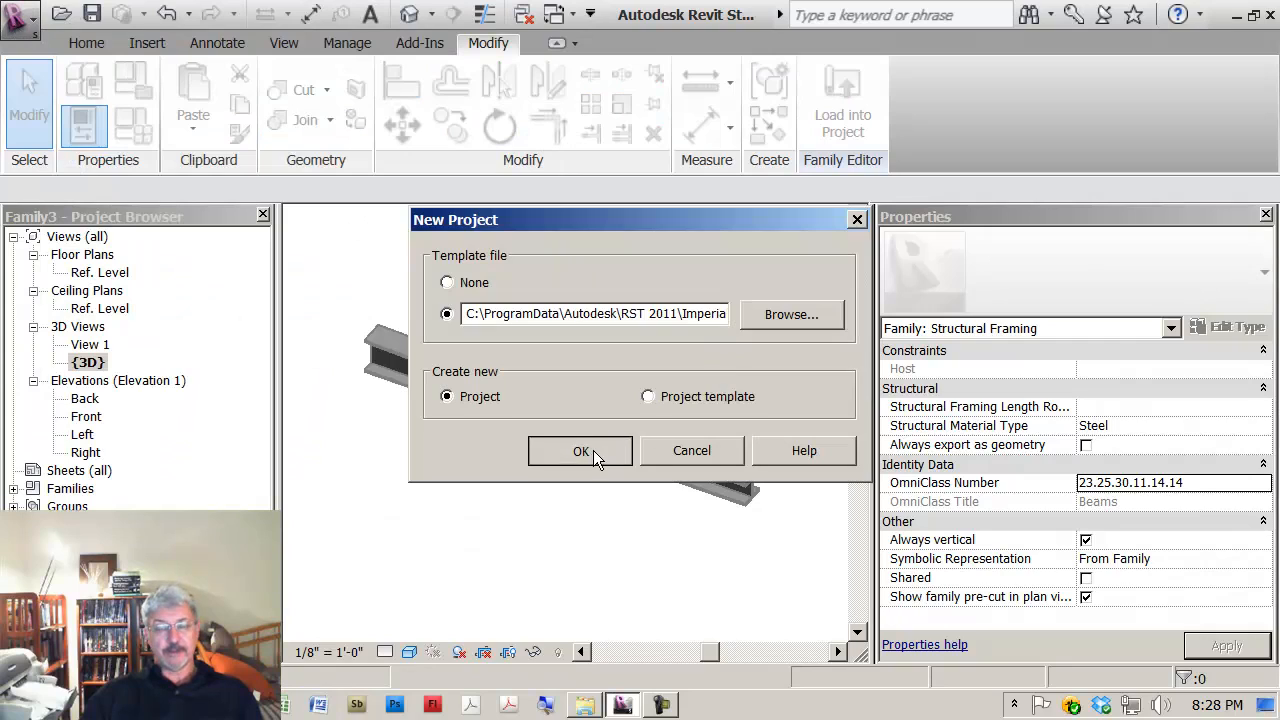
pyautogui.click(580, 451)
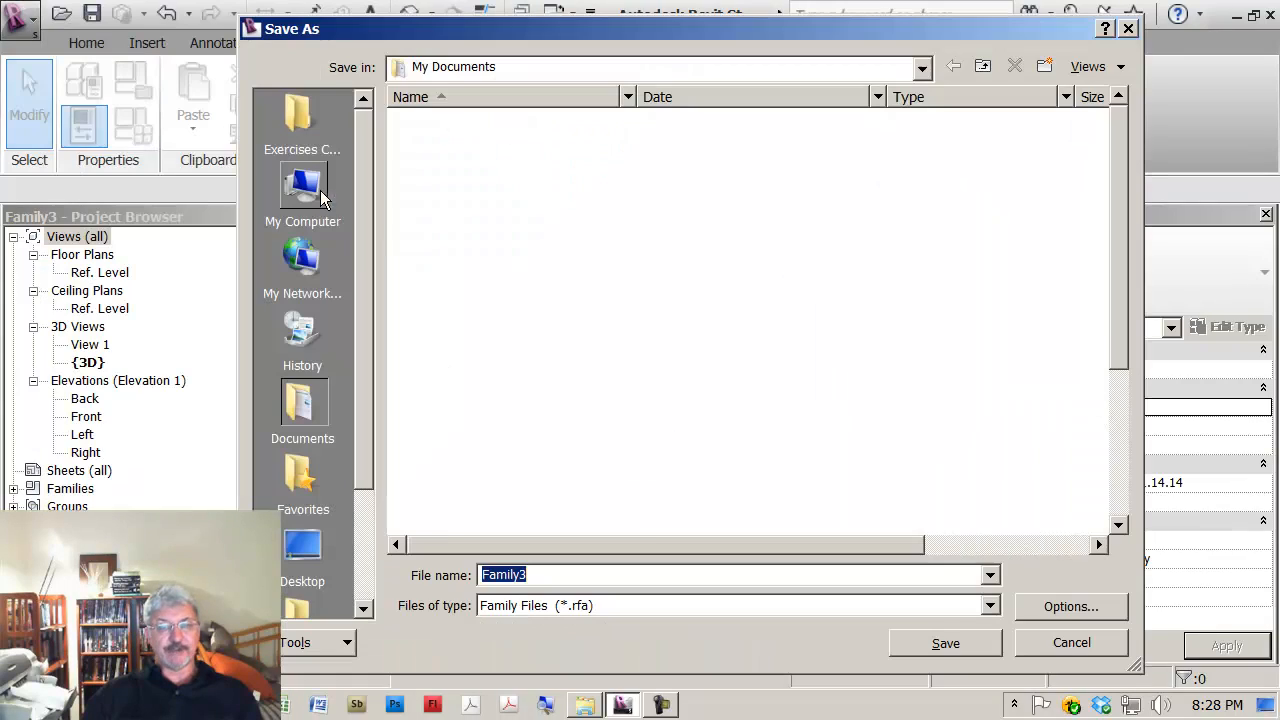
# - Save the family as 'custom tapered beam' in Class > 05 Custom Structural, replacing the old file
pyautogui.doubleClick(302, 113)
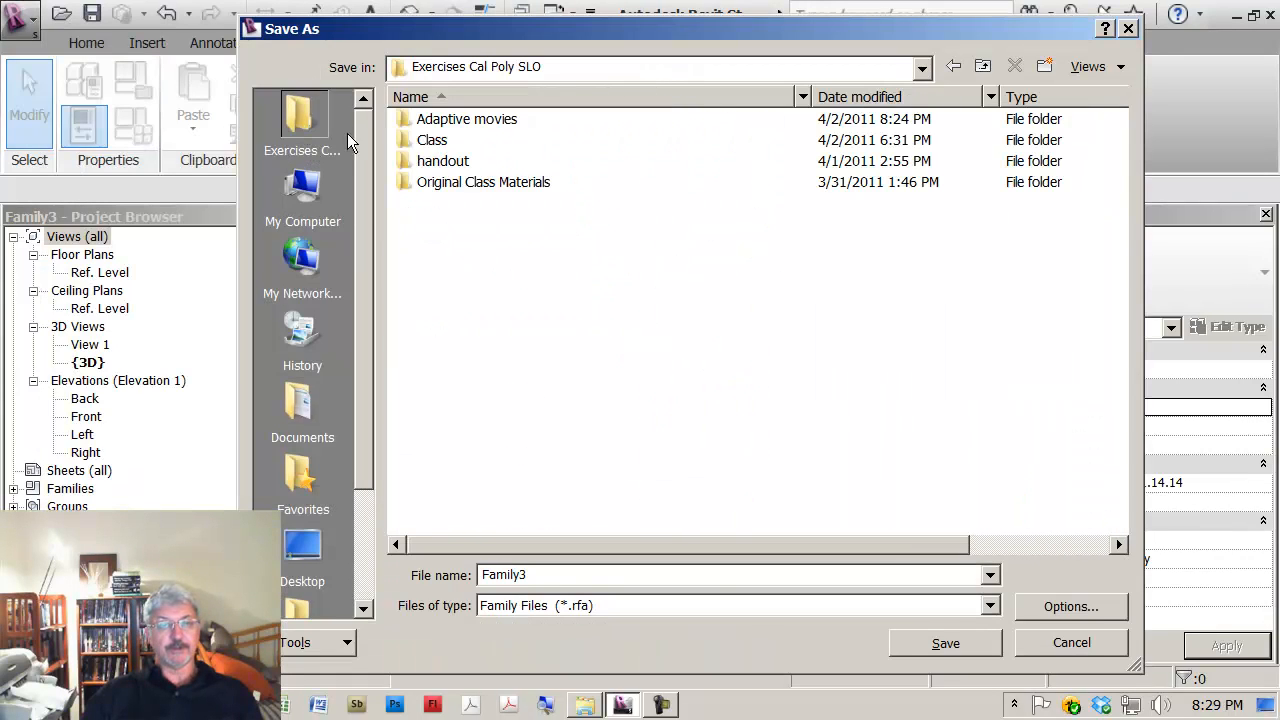
pyautogui.doubleClick(432, 139)
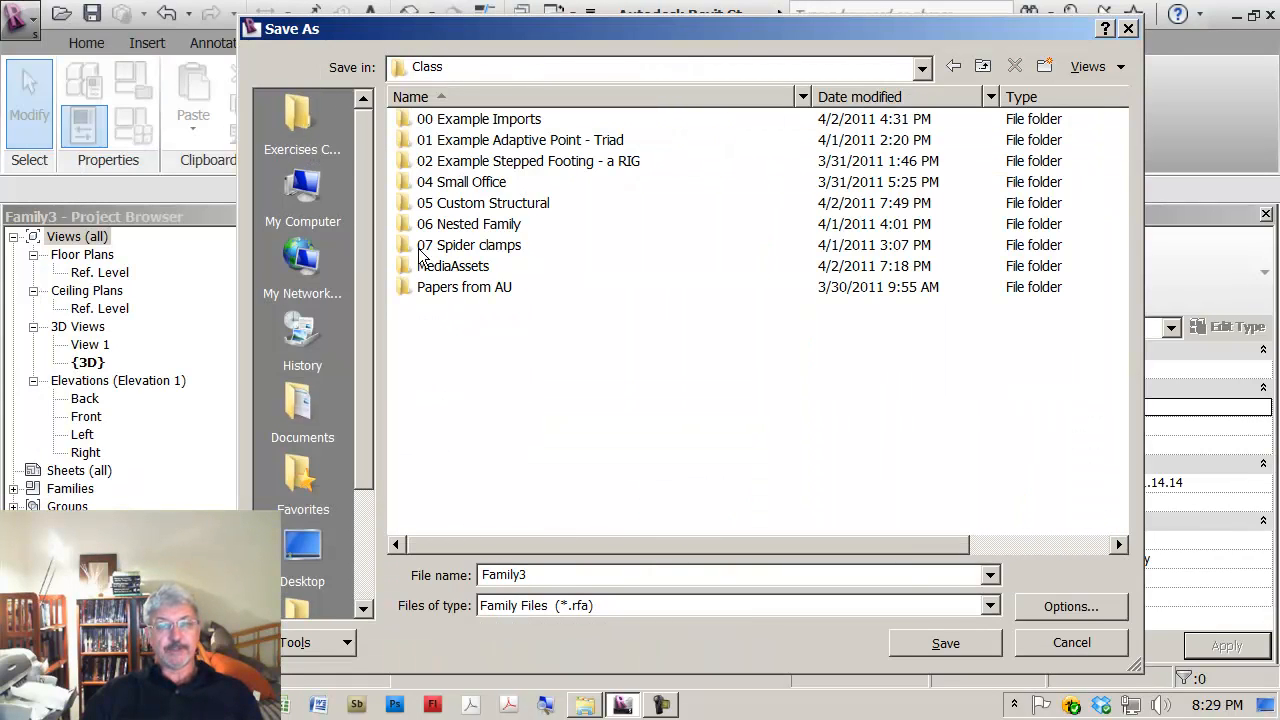
pyautogui.doubleClick(482, 202)
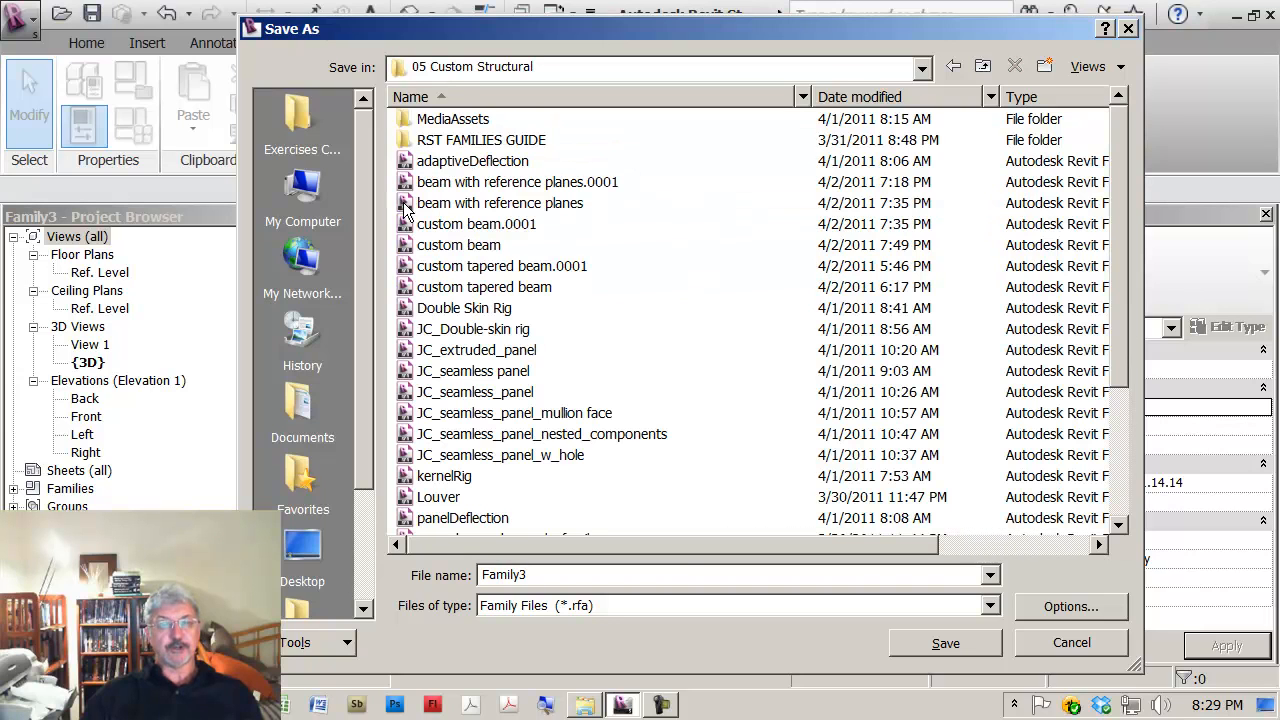
pyautogui.moveTo(472, 328)
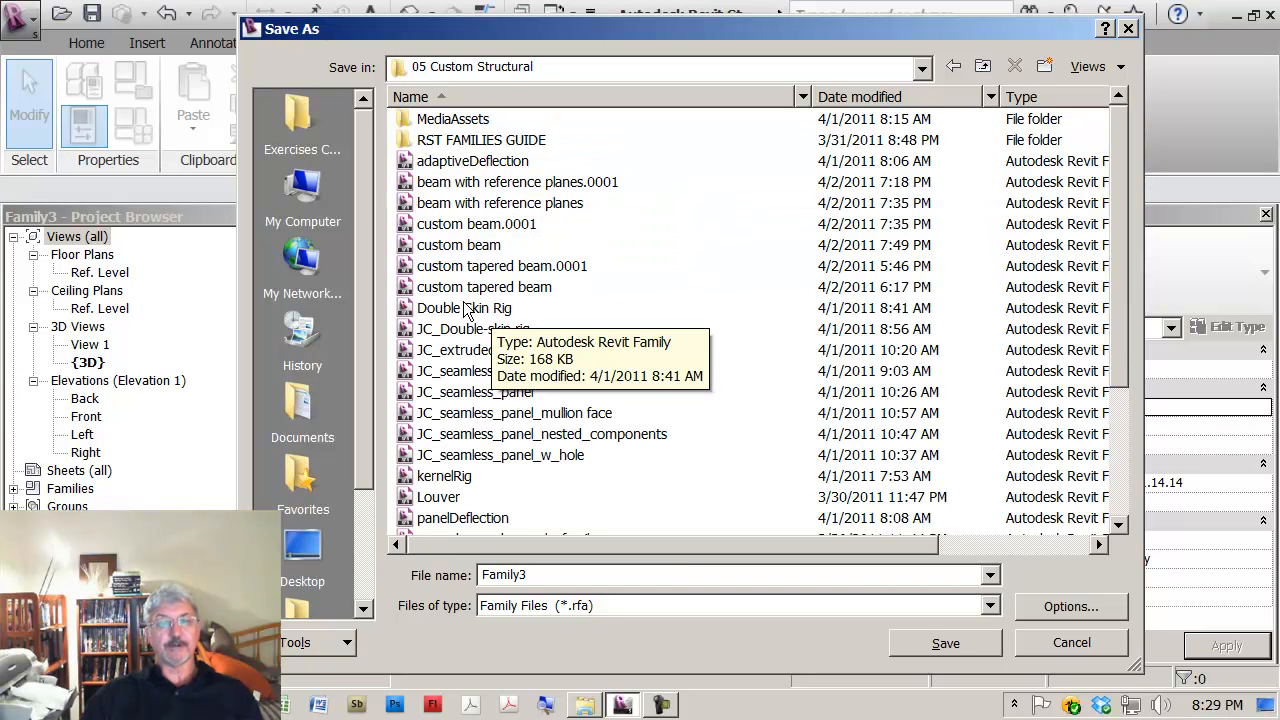
pyautogui.click(483, 287)
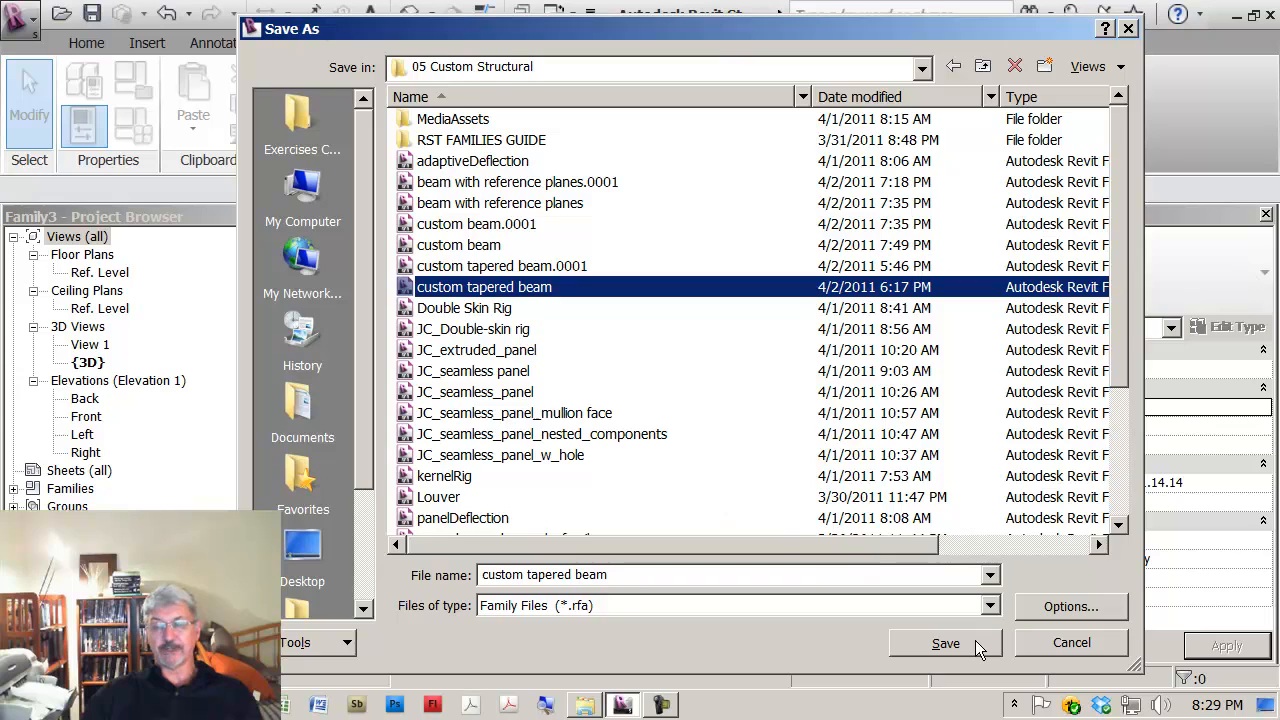
pyautogui.click(945, 643)
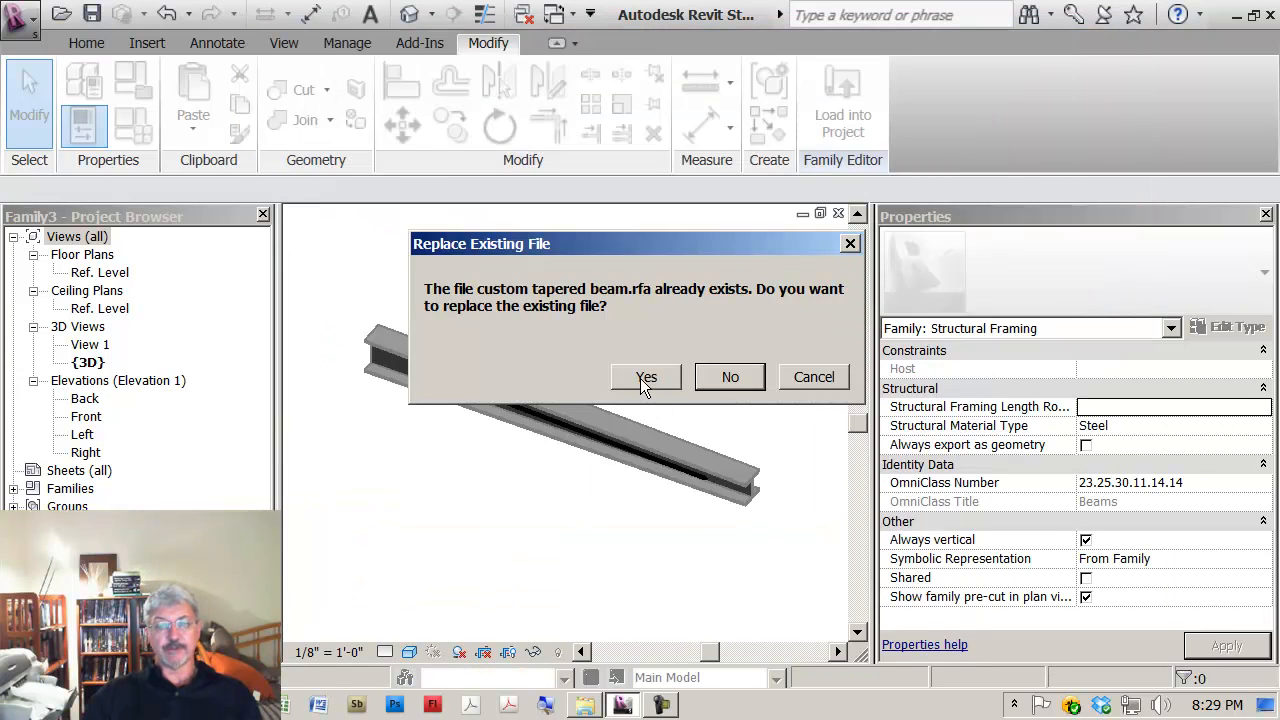
pyautogui.click(646, 377)
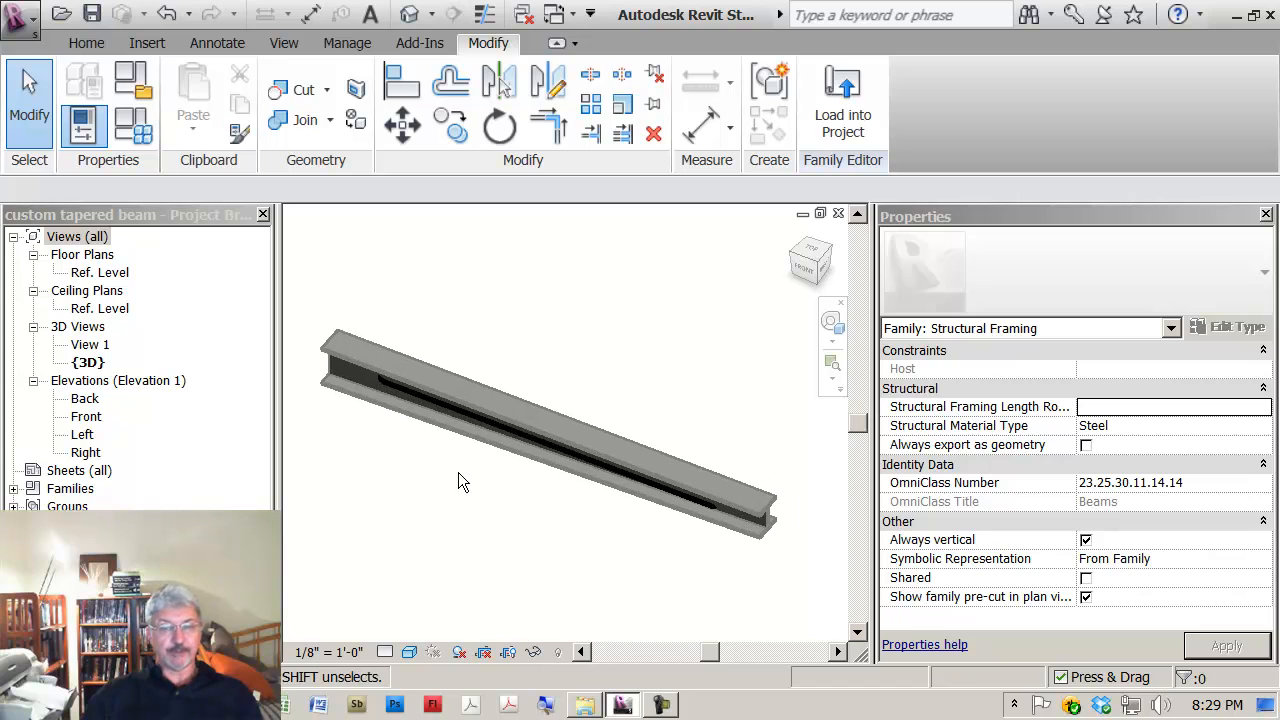
pyautogui.moveTo(842, 103)
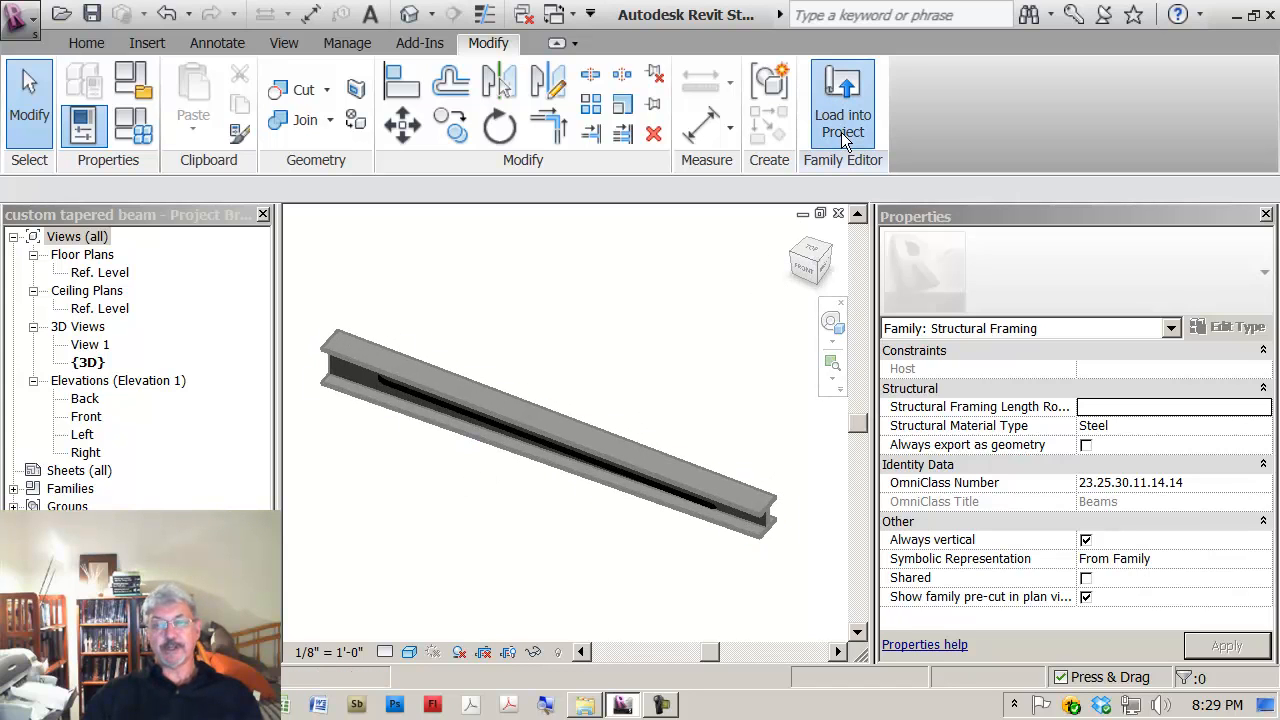
# - Load the custom tapered beam into the project and set the Level 2 plan to Fine detail
pyautogui.click(842, 103)
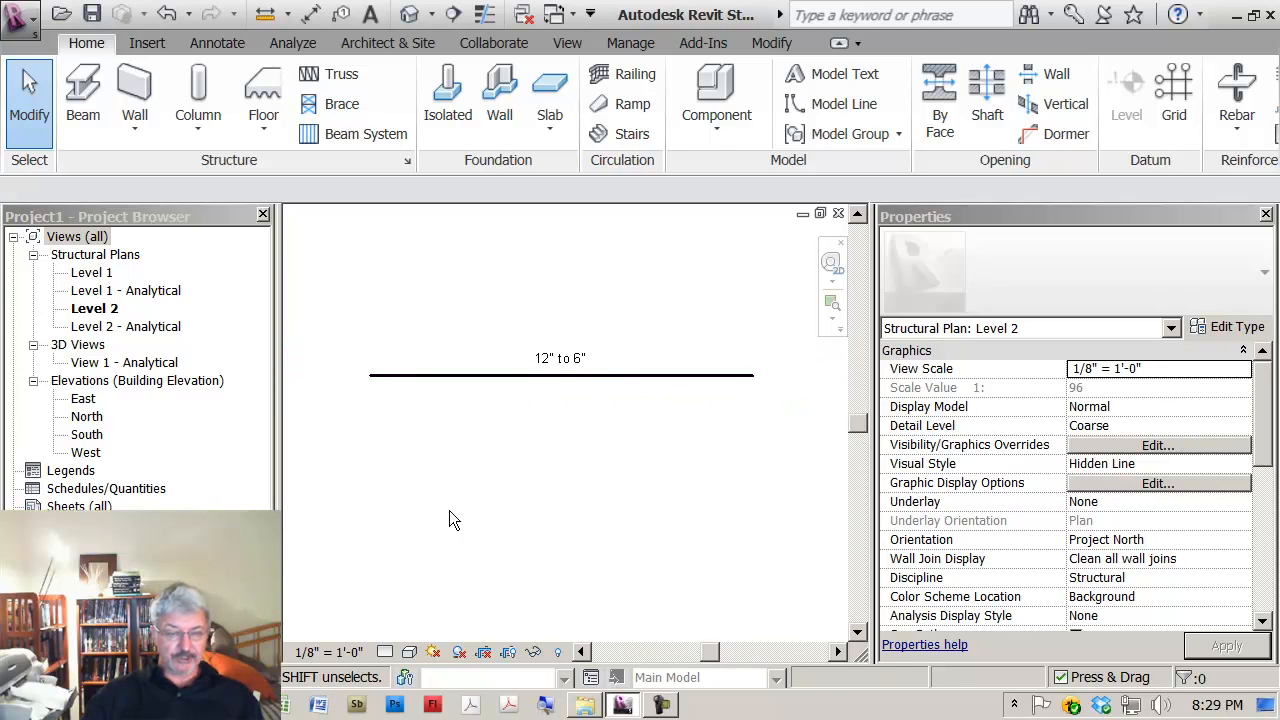
pyautogui.moveTo(387, 652)
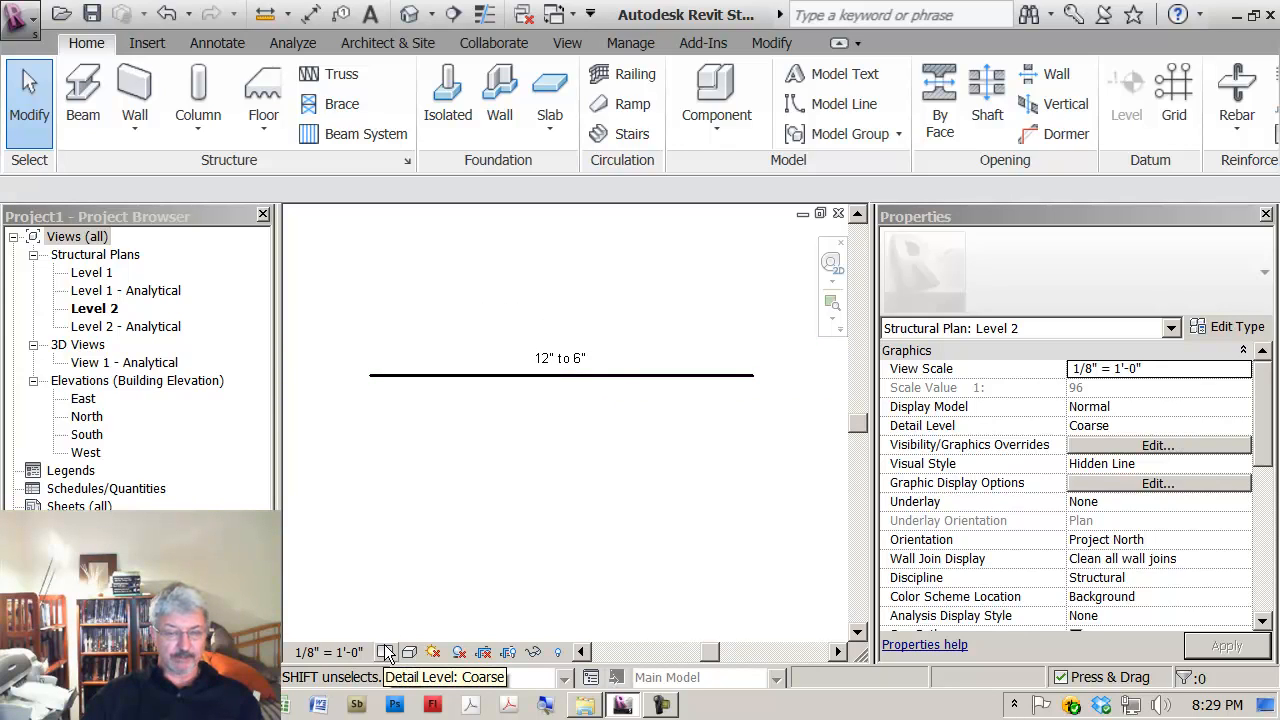
pyautogui.click(386, 652)
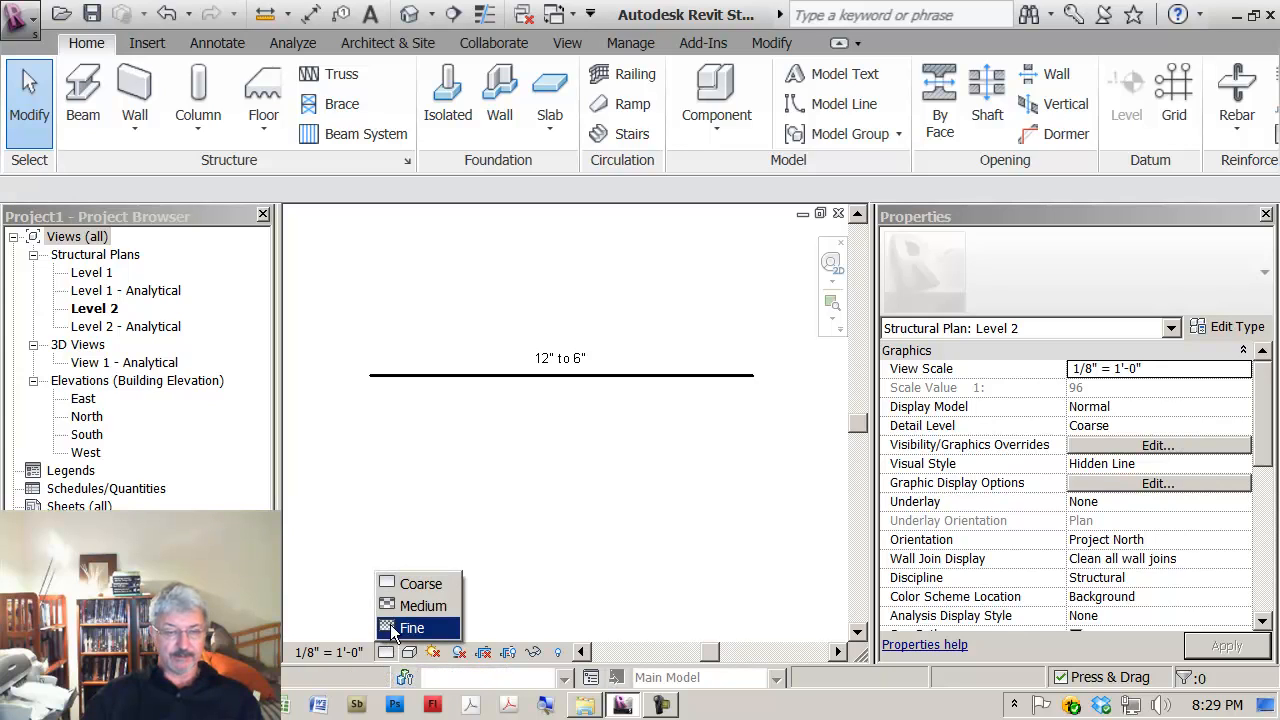
pyautogui.click(423, 605)
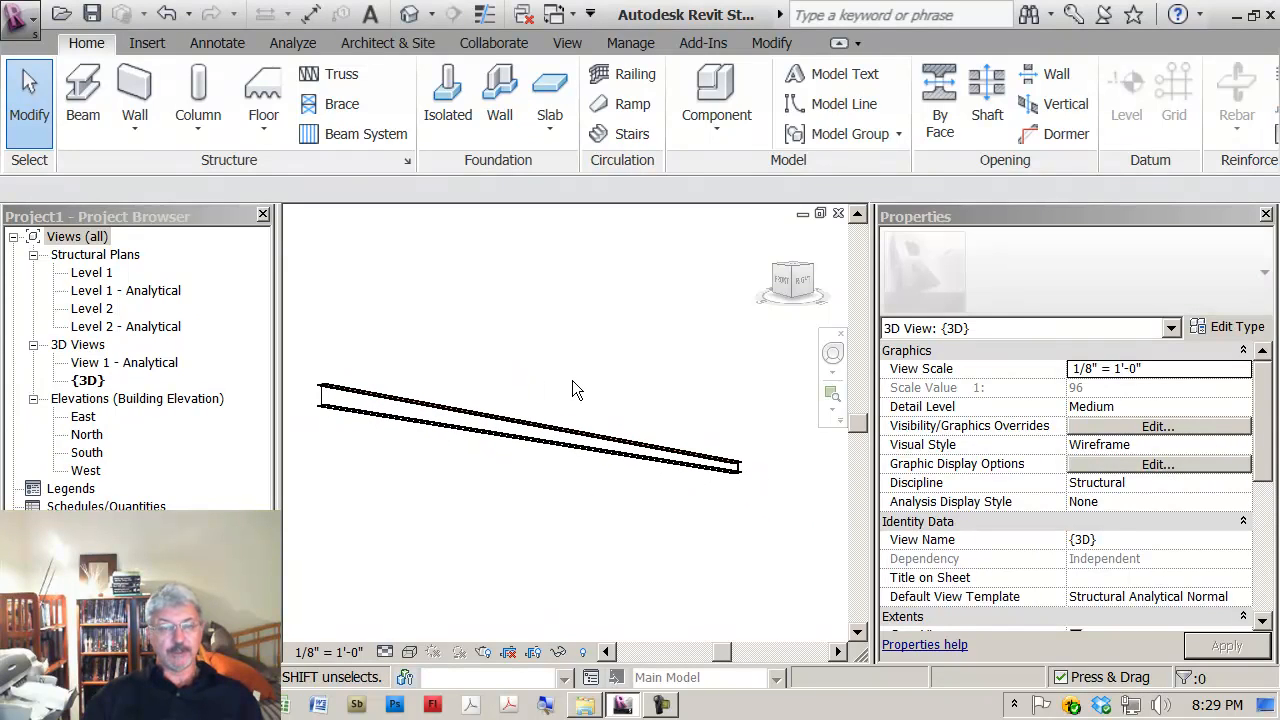
# - Select the beam in the {3D} view and pick 'custom tapered beam 9" to 6"' in the Type Selector
pyautogui.click(500, 435)
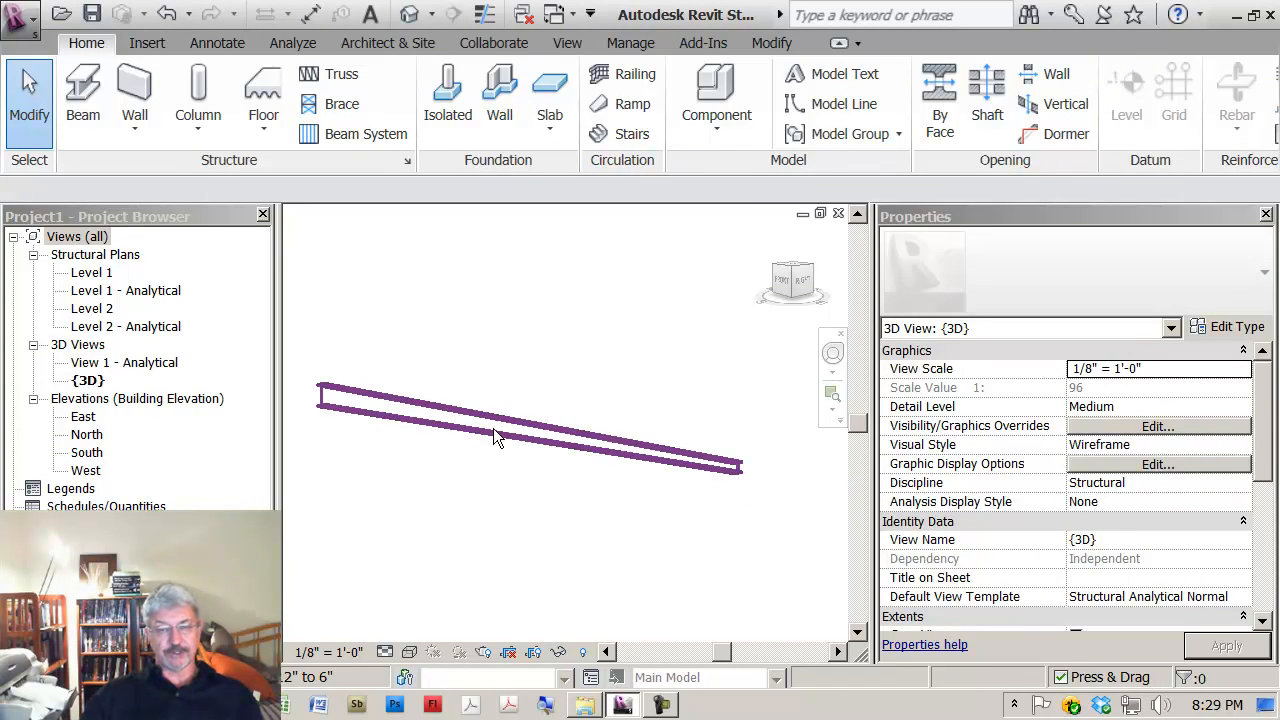
pyautogui.click(500, 435)
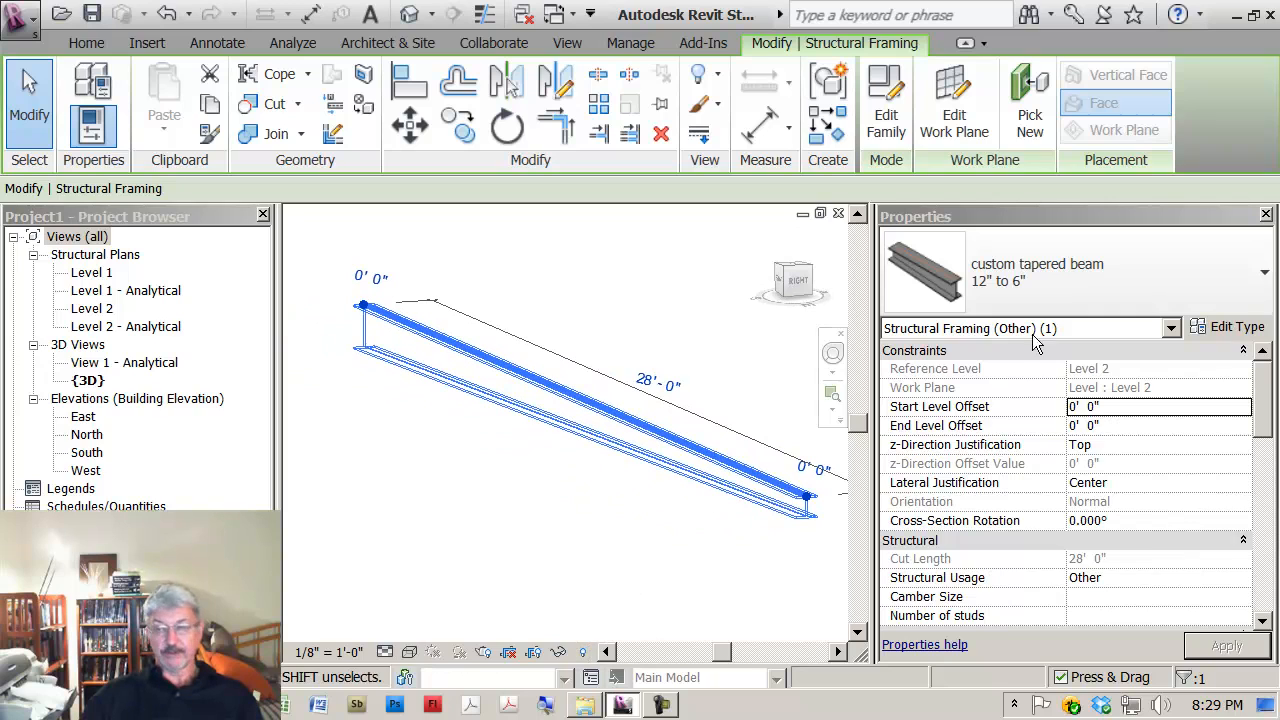
pyautogui.click(1170, 328)
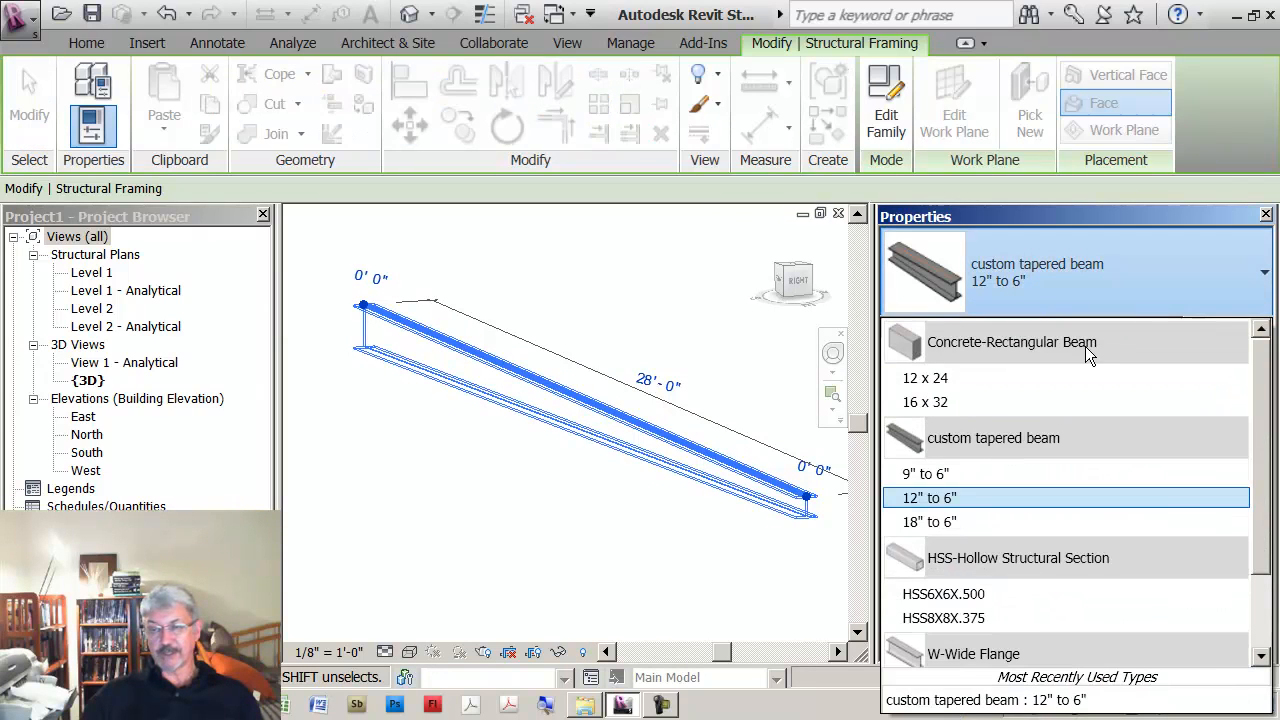
pyautogui.scroll(-3)
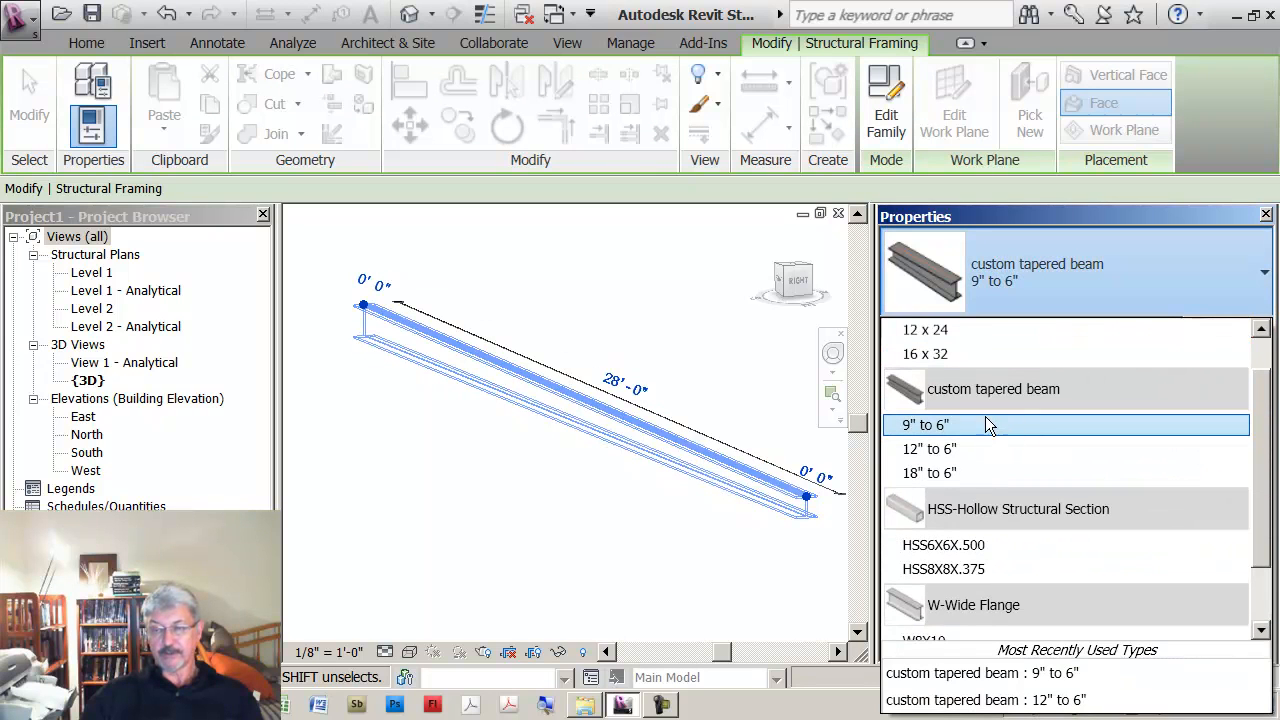
pyautogui.click(929, 448)
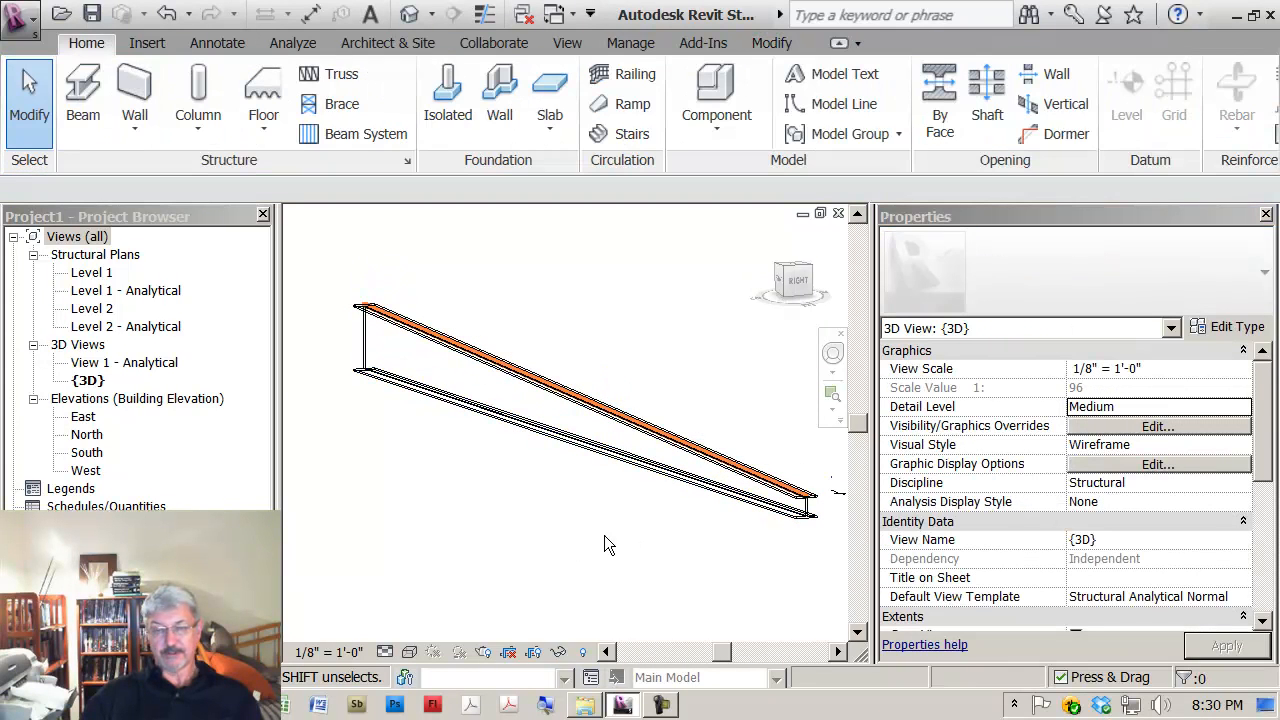
# - Set the 3D view's visual style to Consistent Colors
pyautogui.click(409, 651)
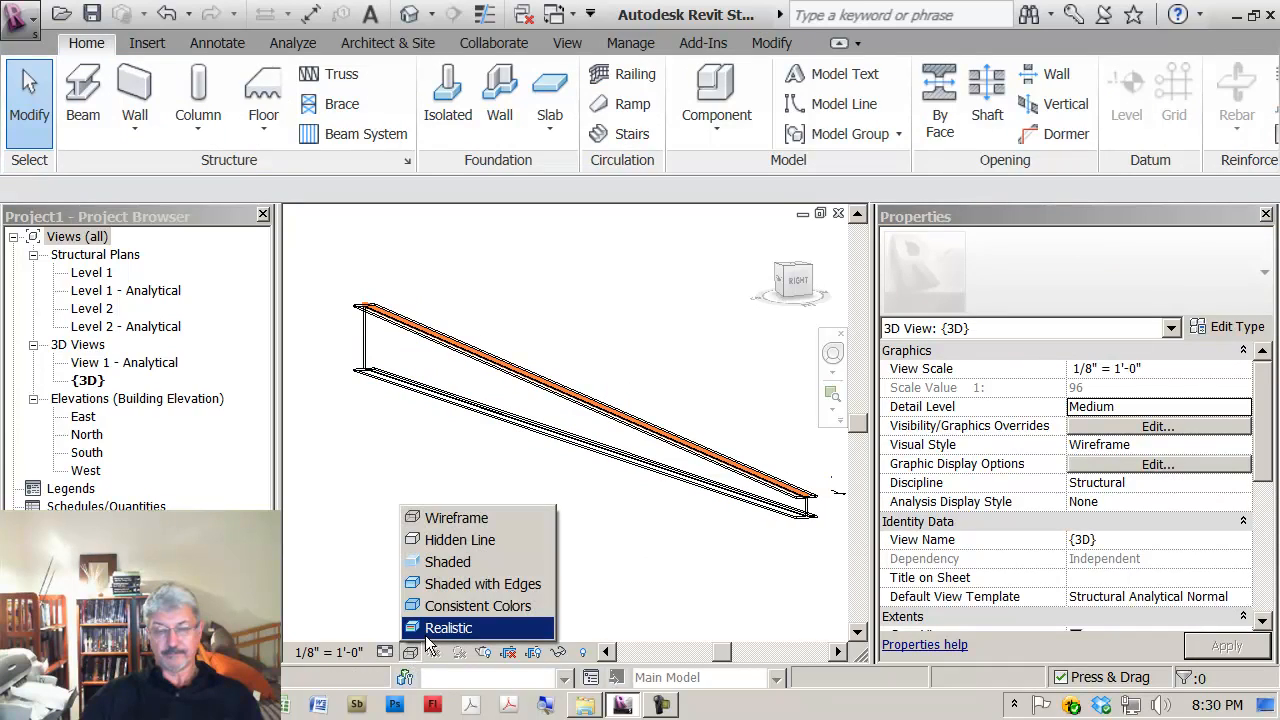
pyautogui.click(478, 605)
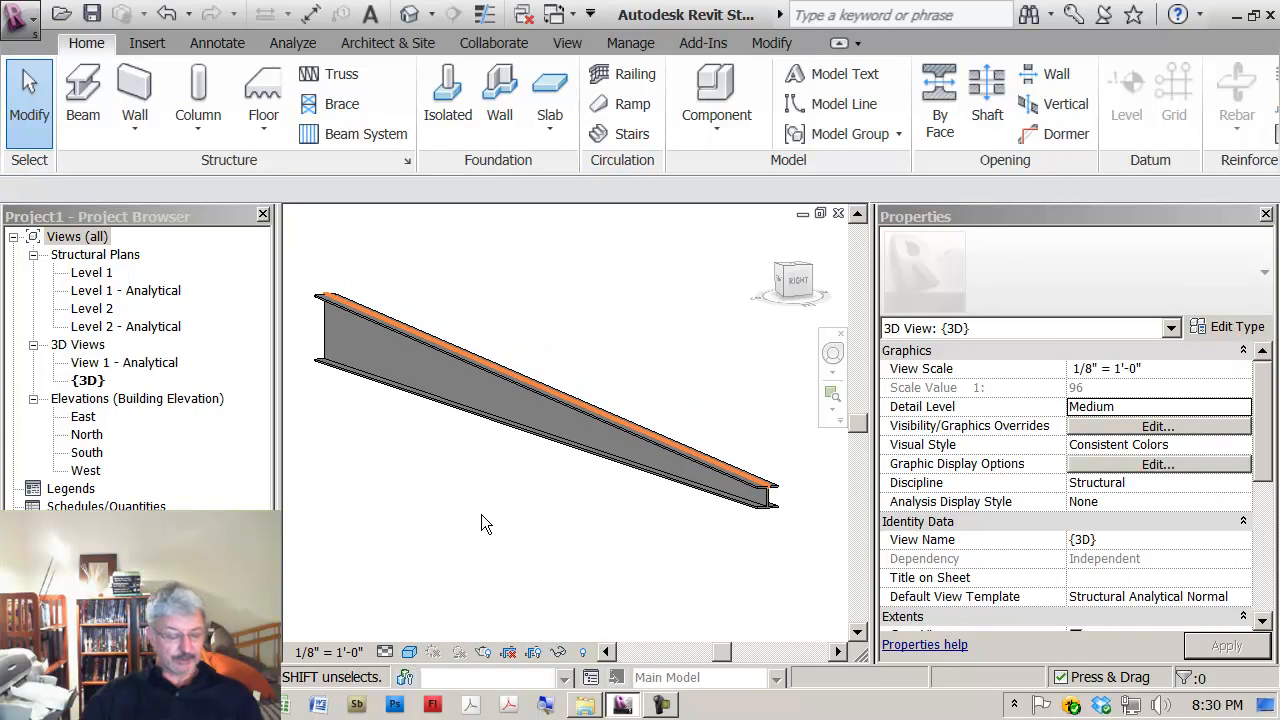
pyautogui.moveTo(512, 504)
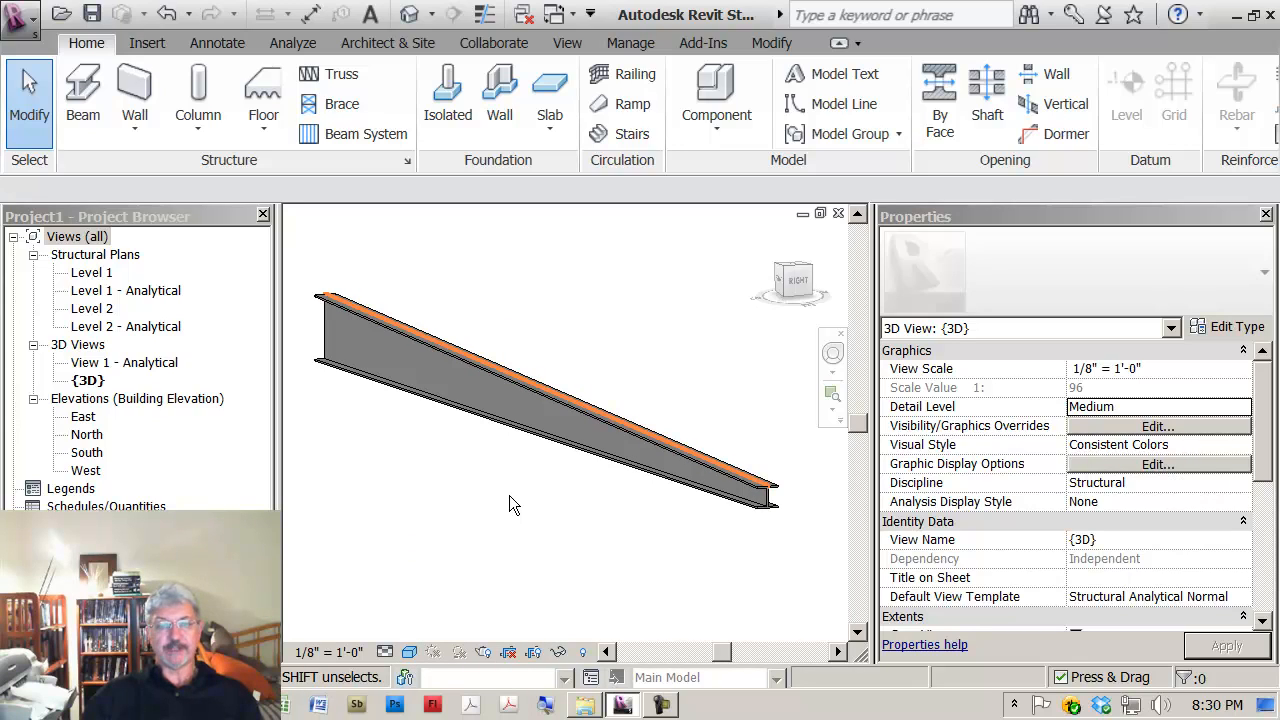